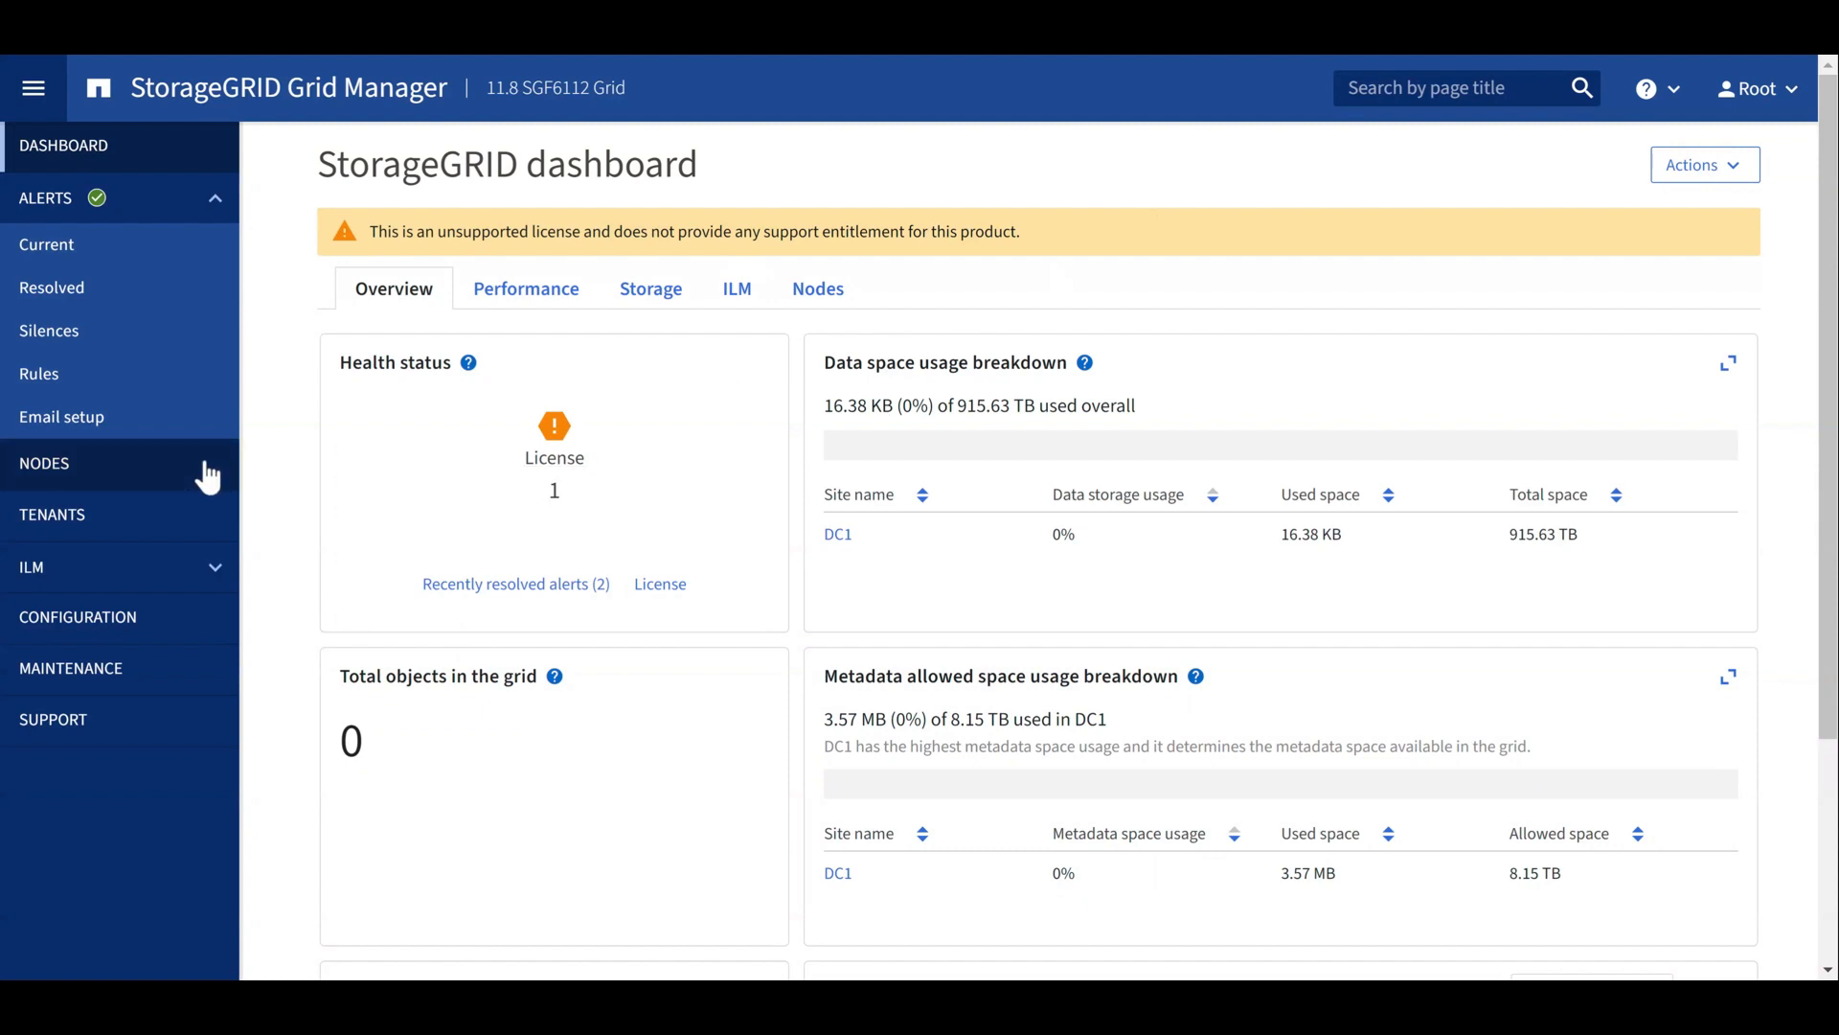
# Step: Go to Nodes, select storage node sg6112-tme-04, and show its Manage drives layout
pyautogui.click(43, 462)
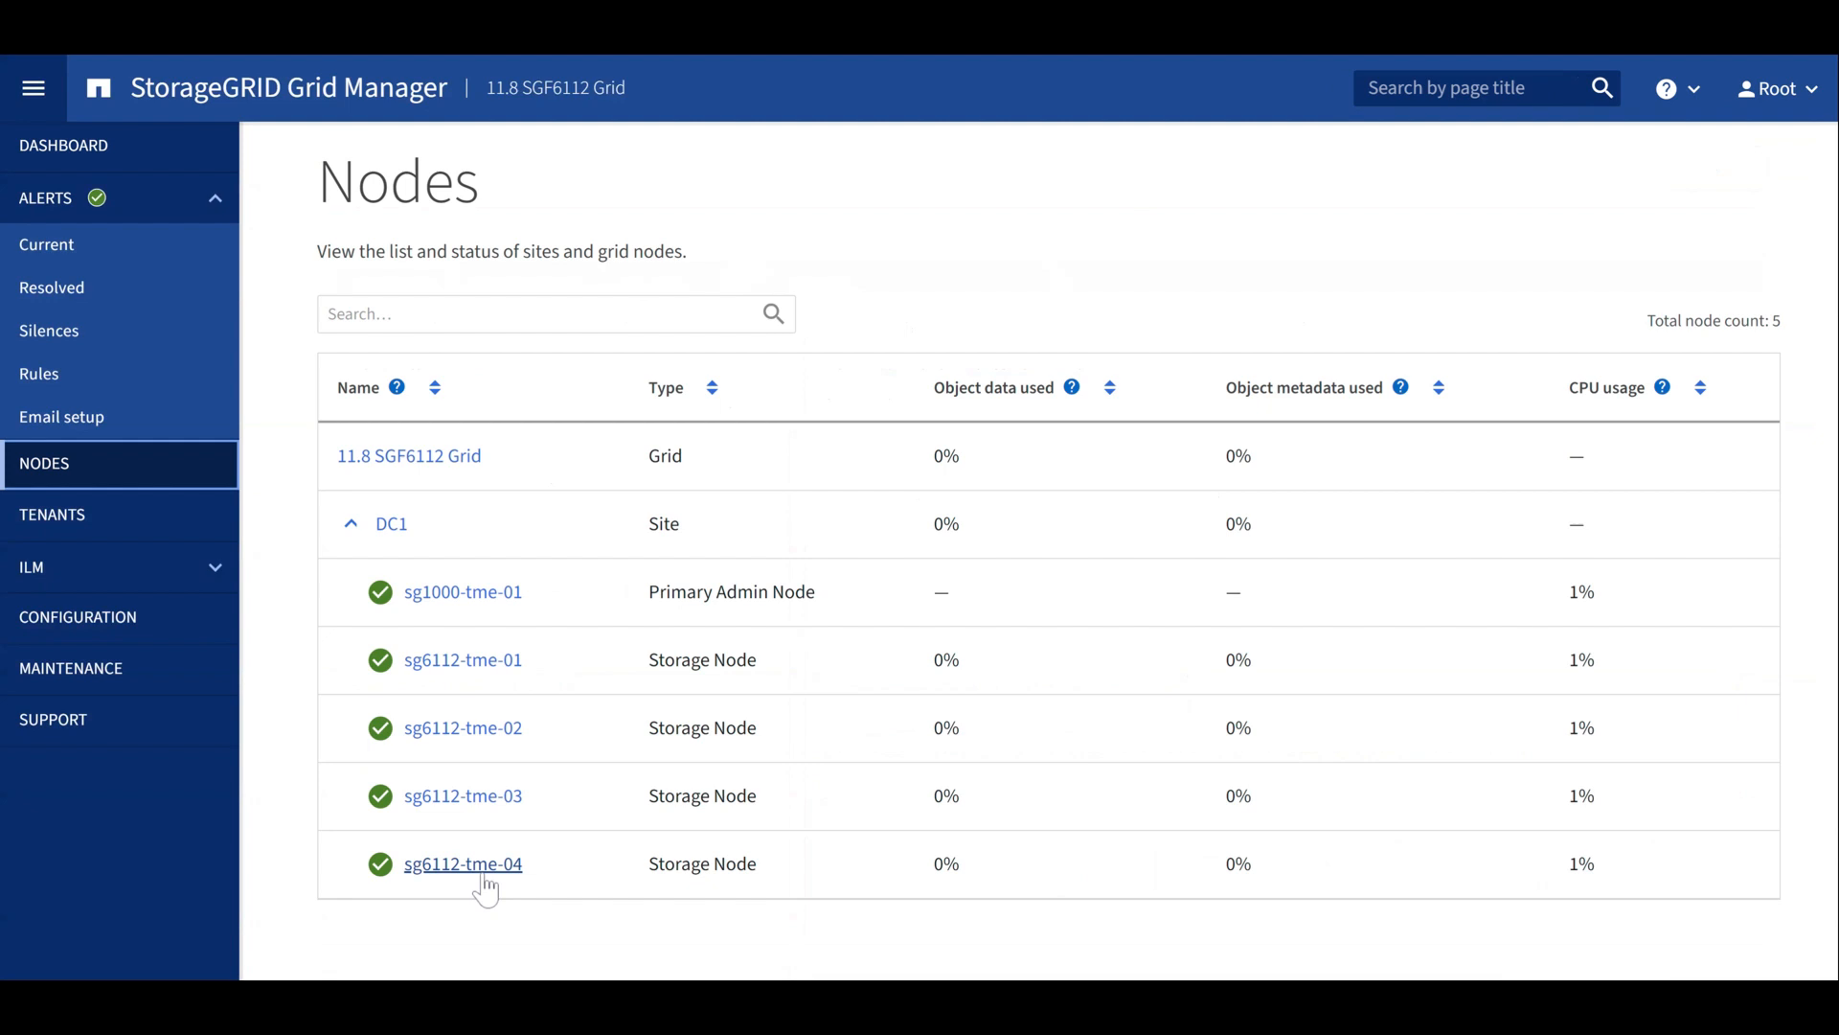
pyautogui.click(462, 863)
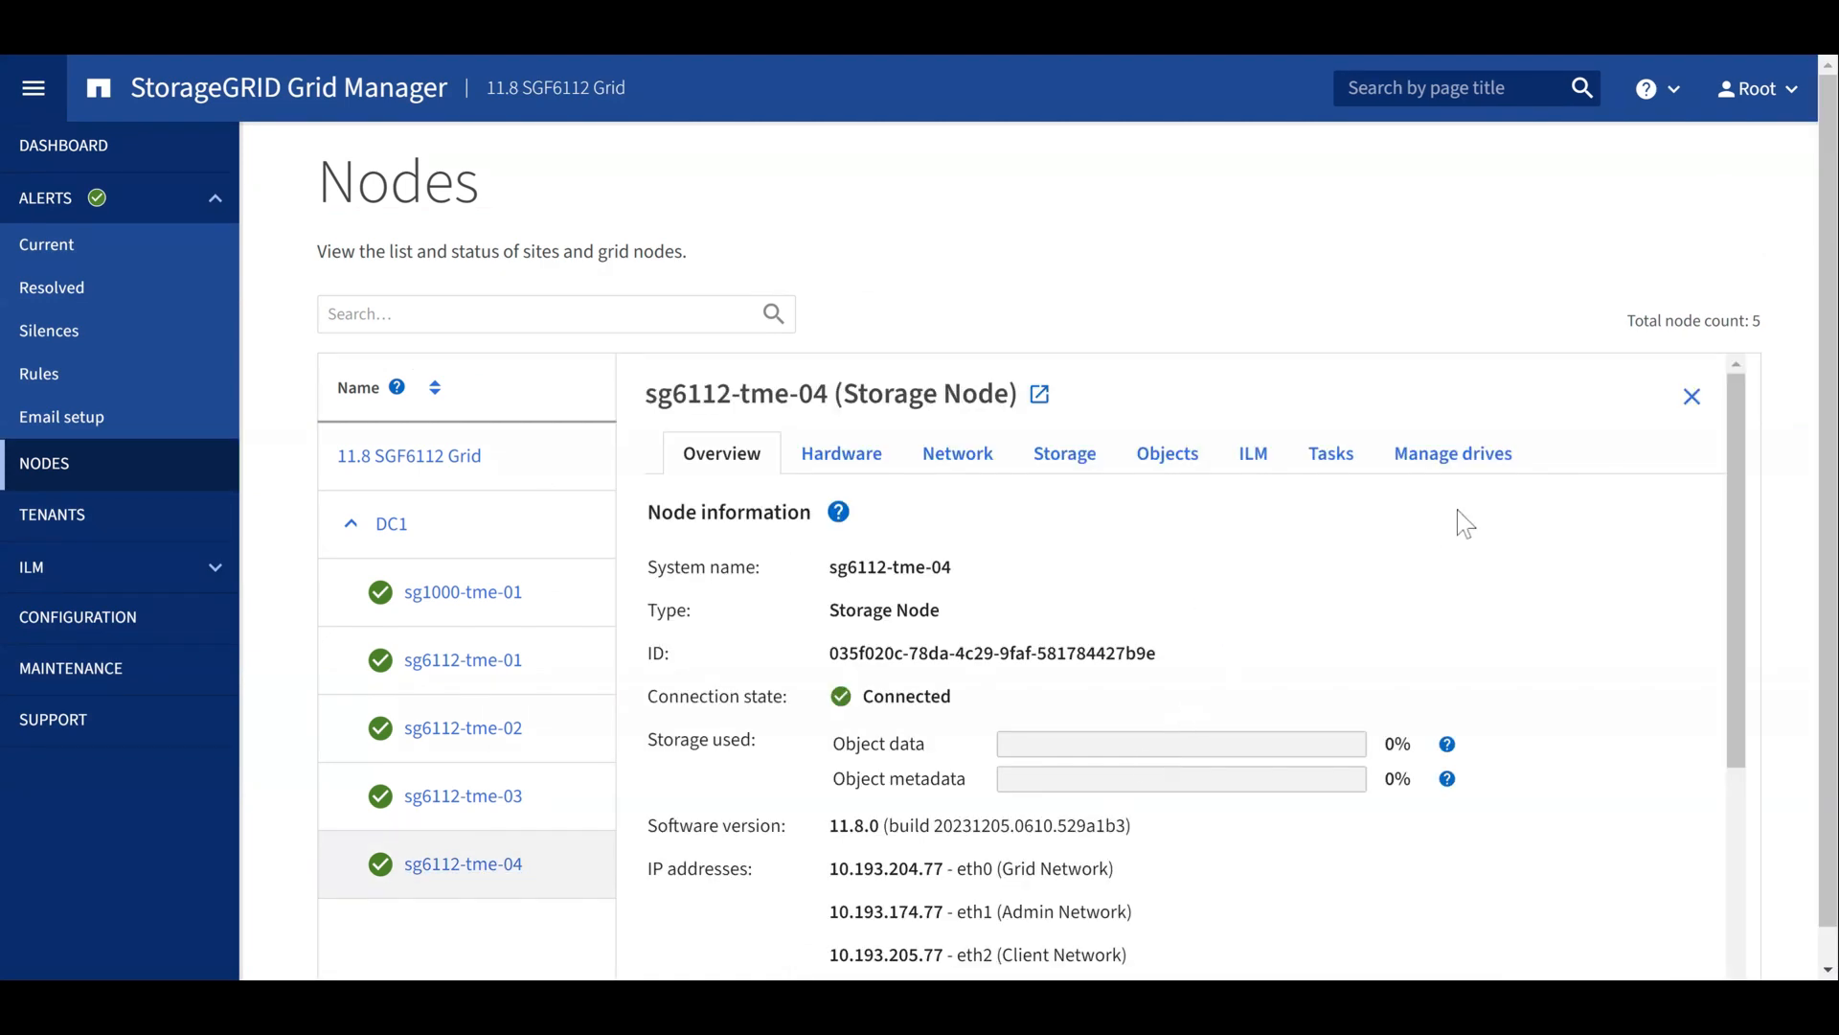
pyautogui.click(1454, 453)
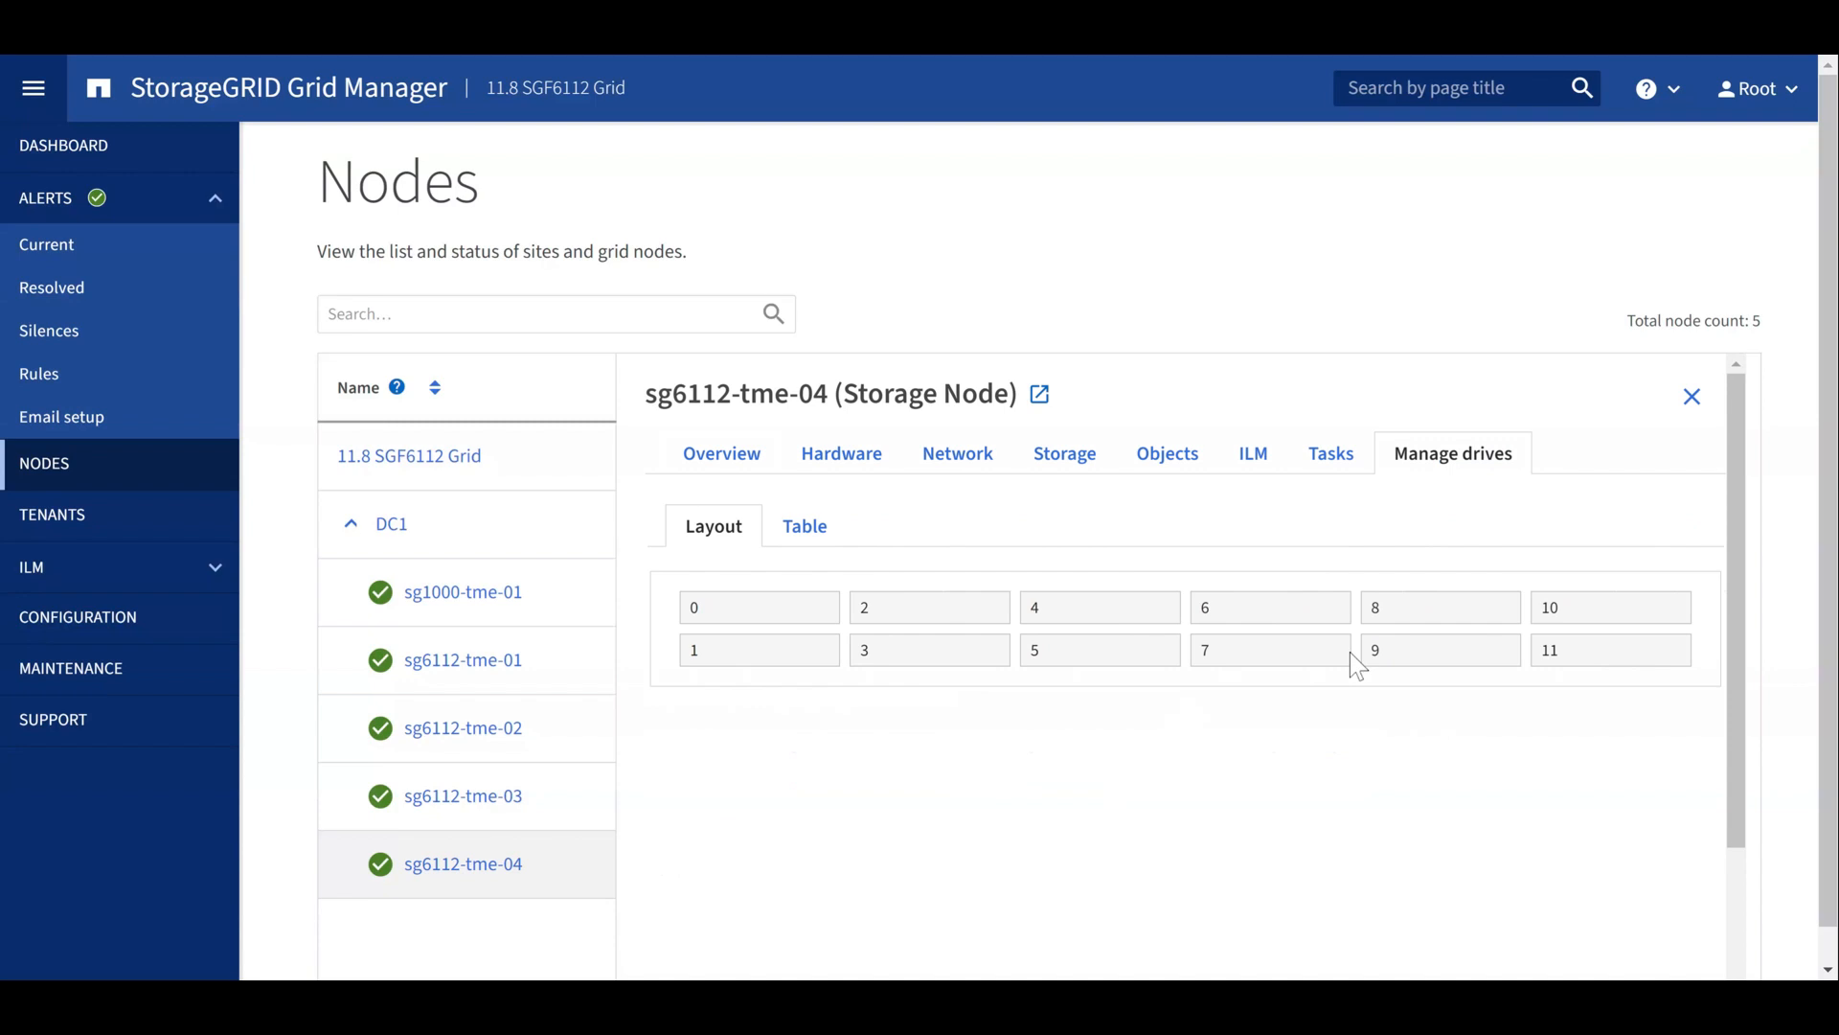
pyautogui.moveTo(1359, 664)
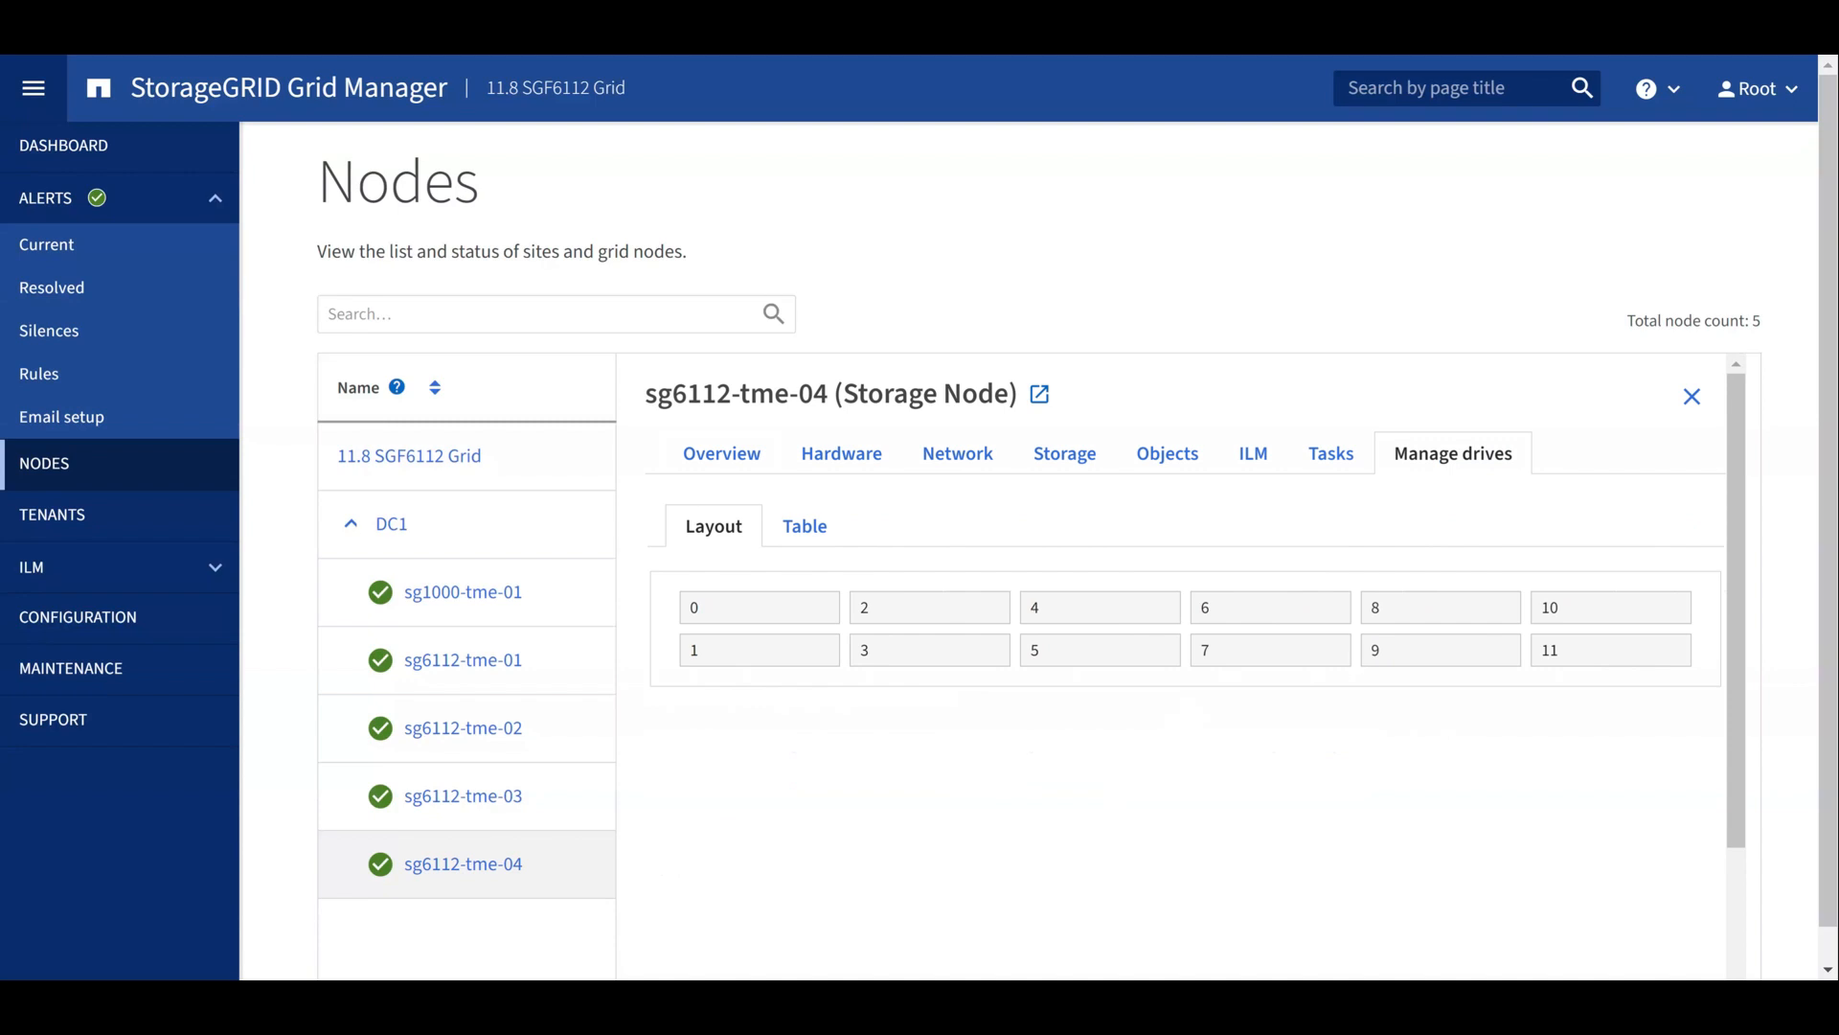
pyautogui.moveTo(804, 526)
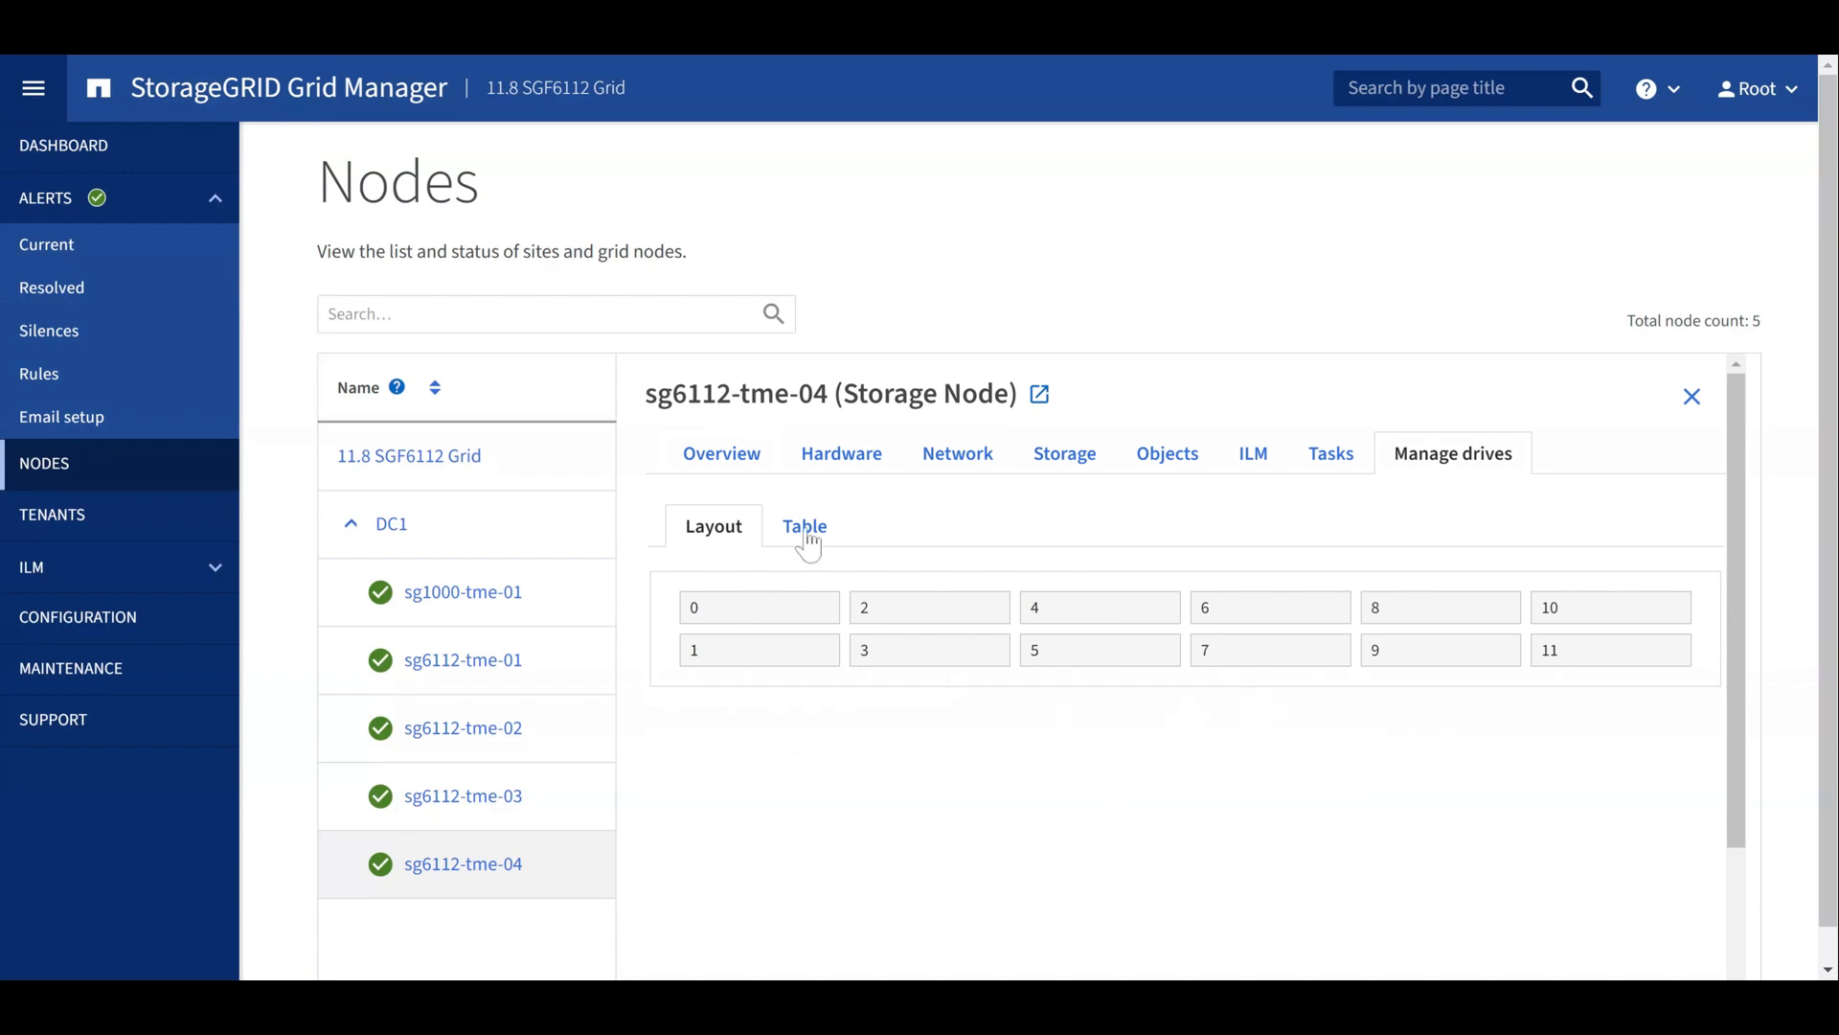
# Step: Show the drives as a table and scroll HDD00's information panel to its actions
pyautogui.click(805, 526)
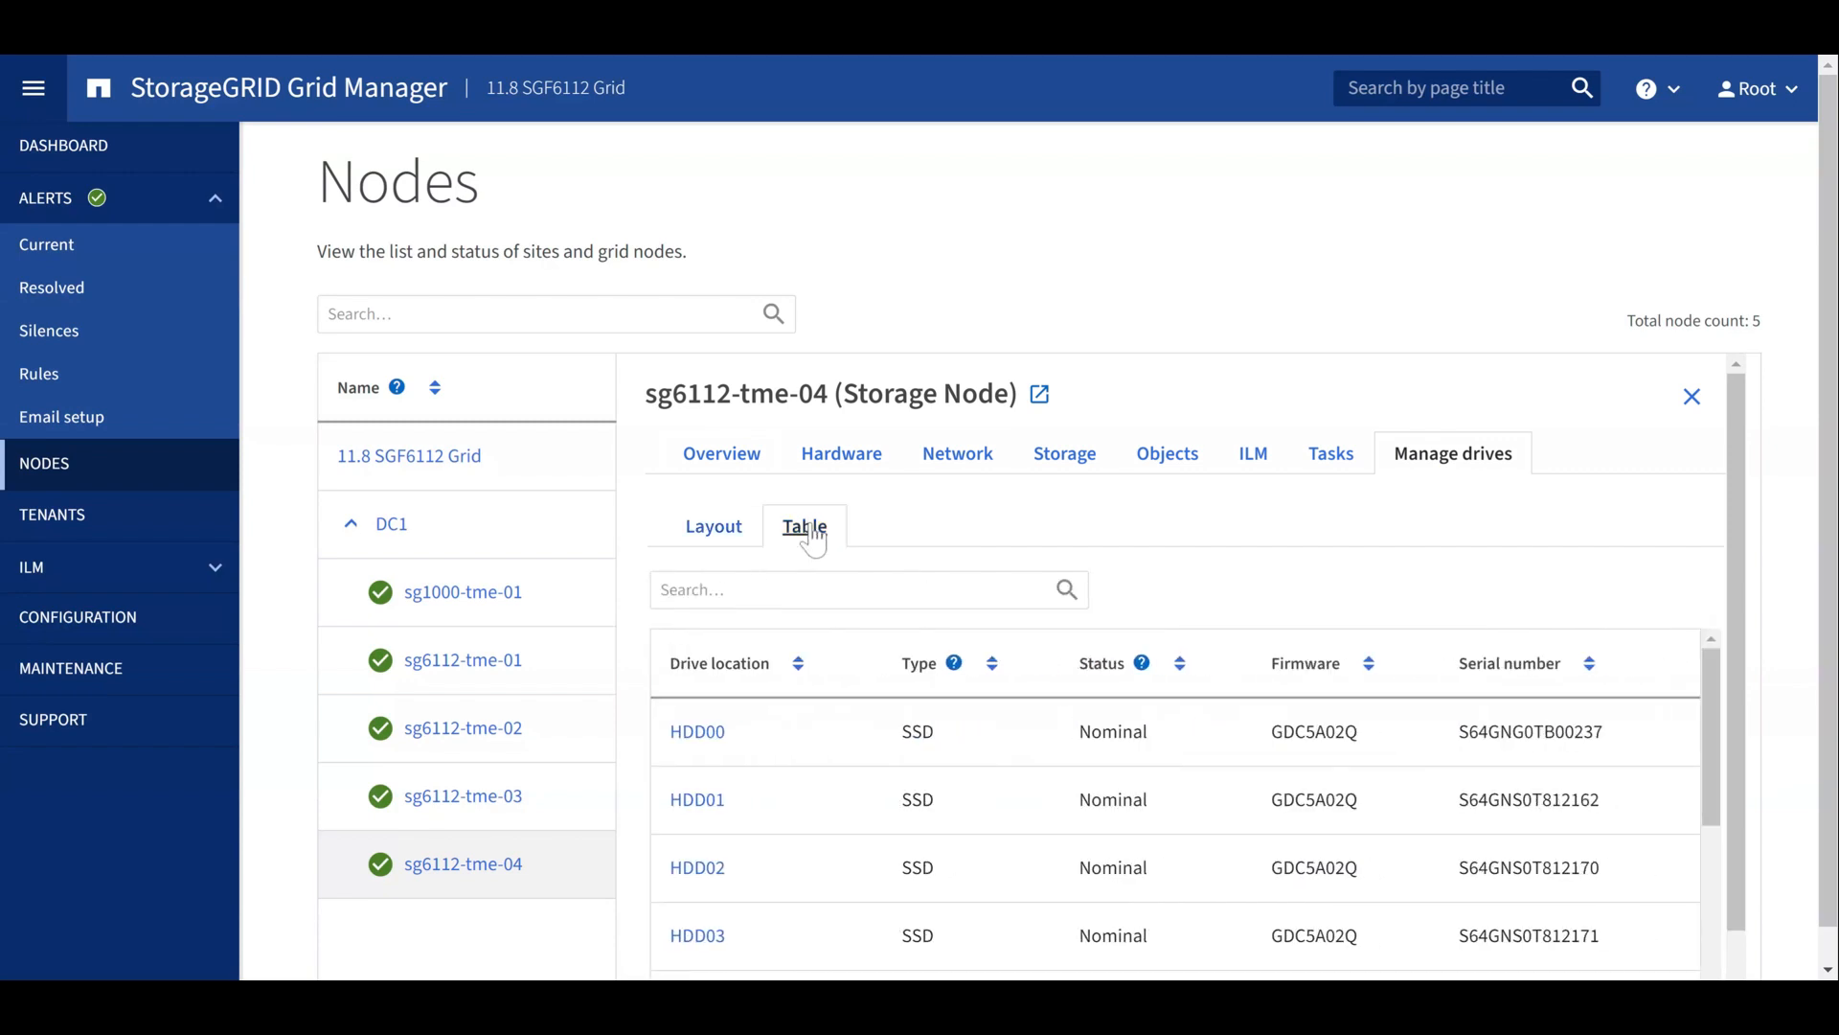
pyautogui.moveTo(962, 535)
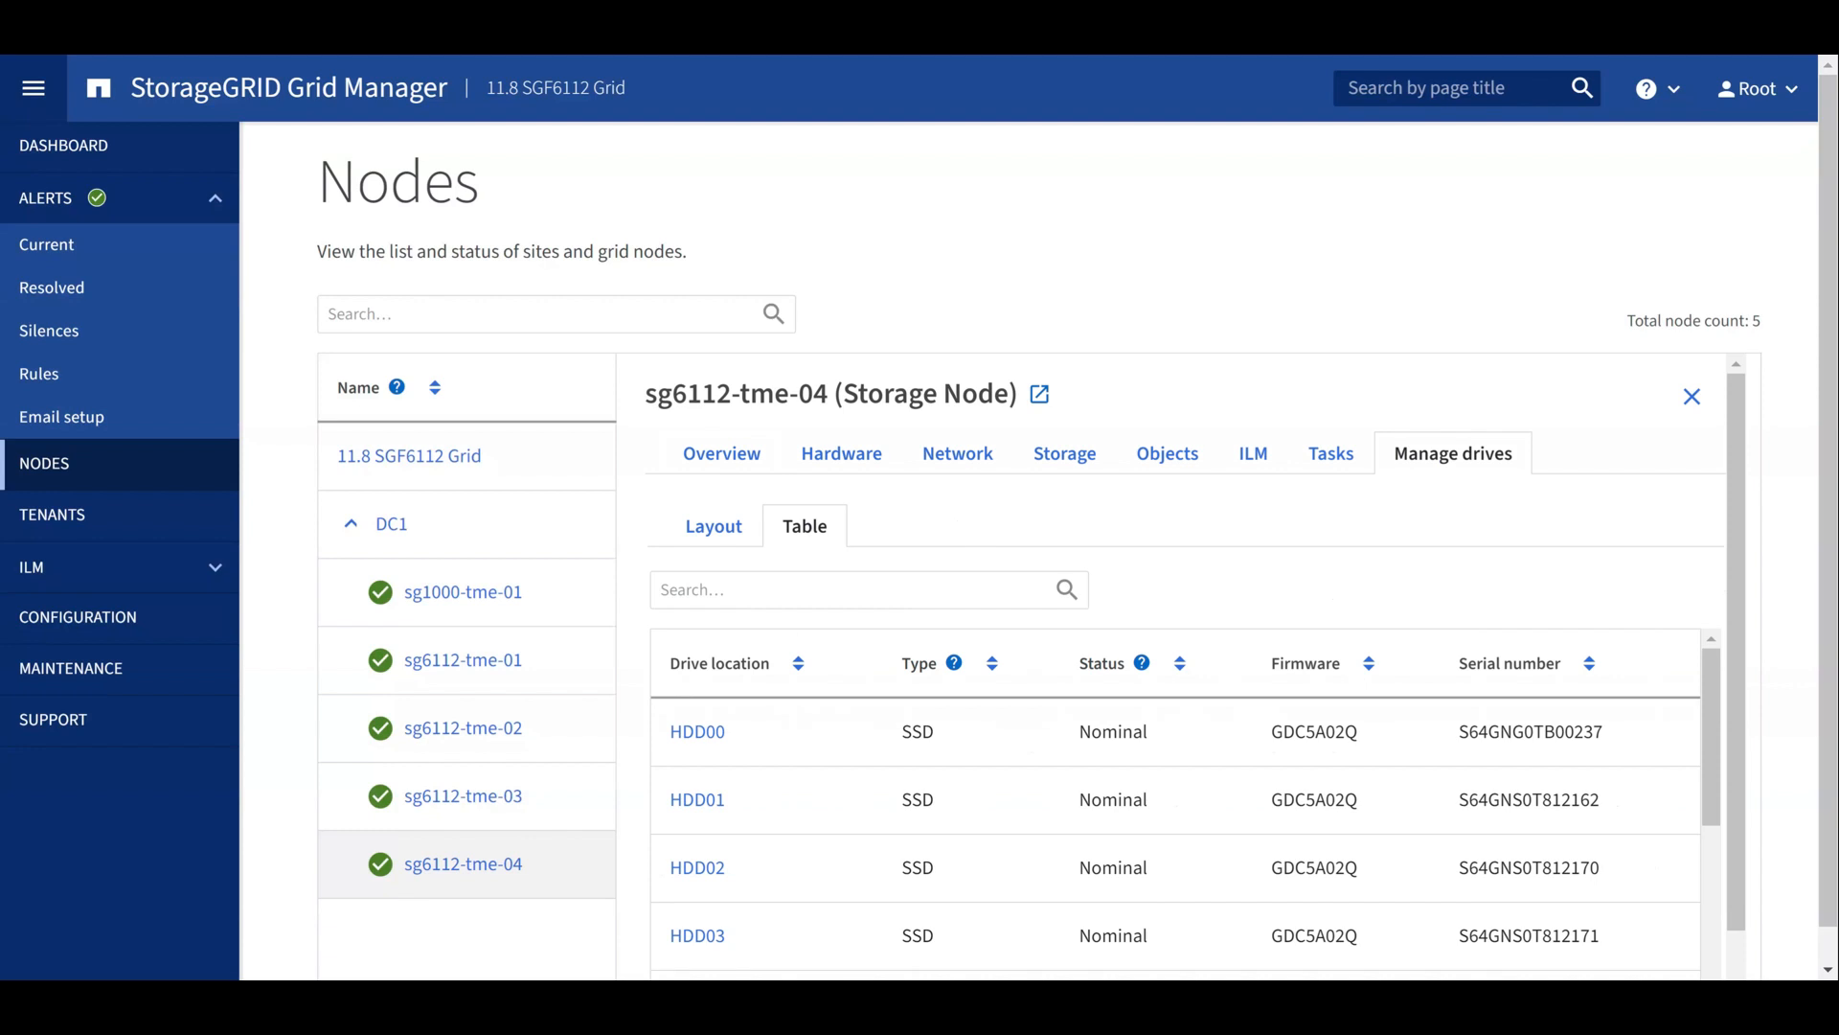
pyautogui.click(695, 731)
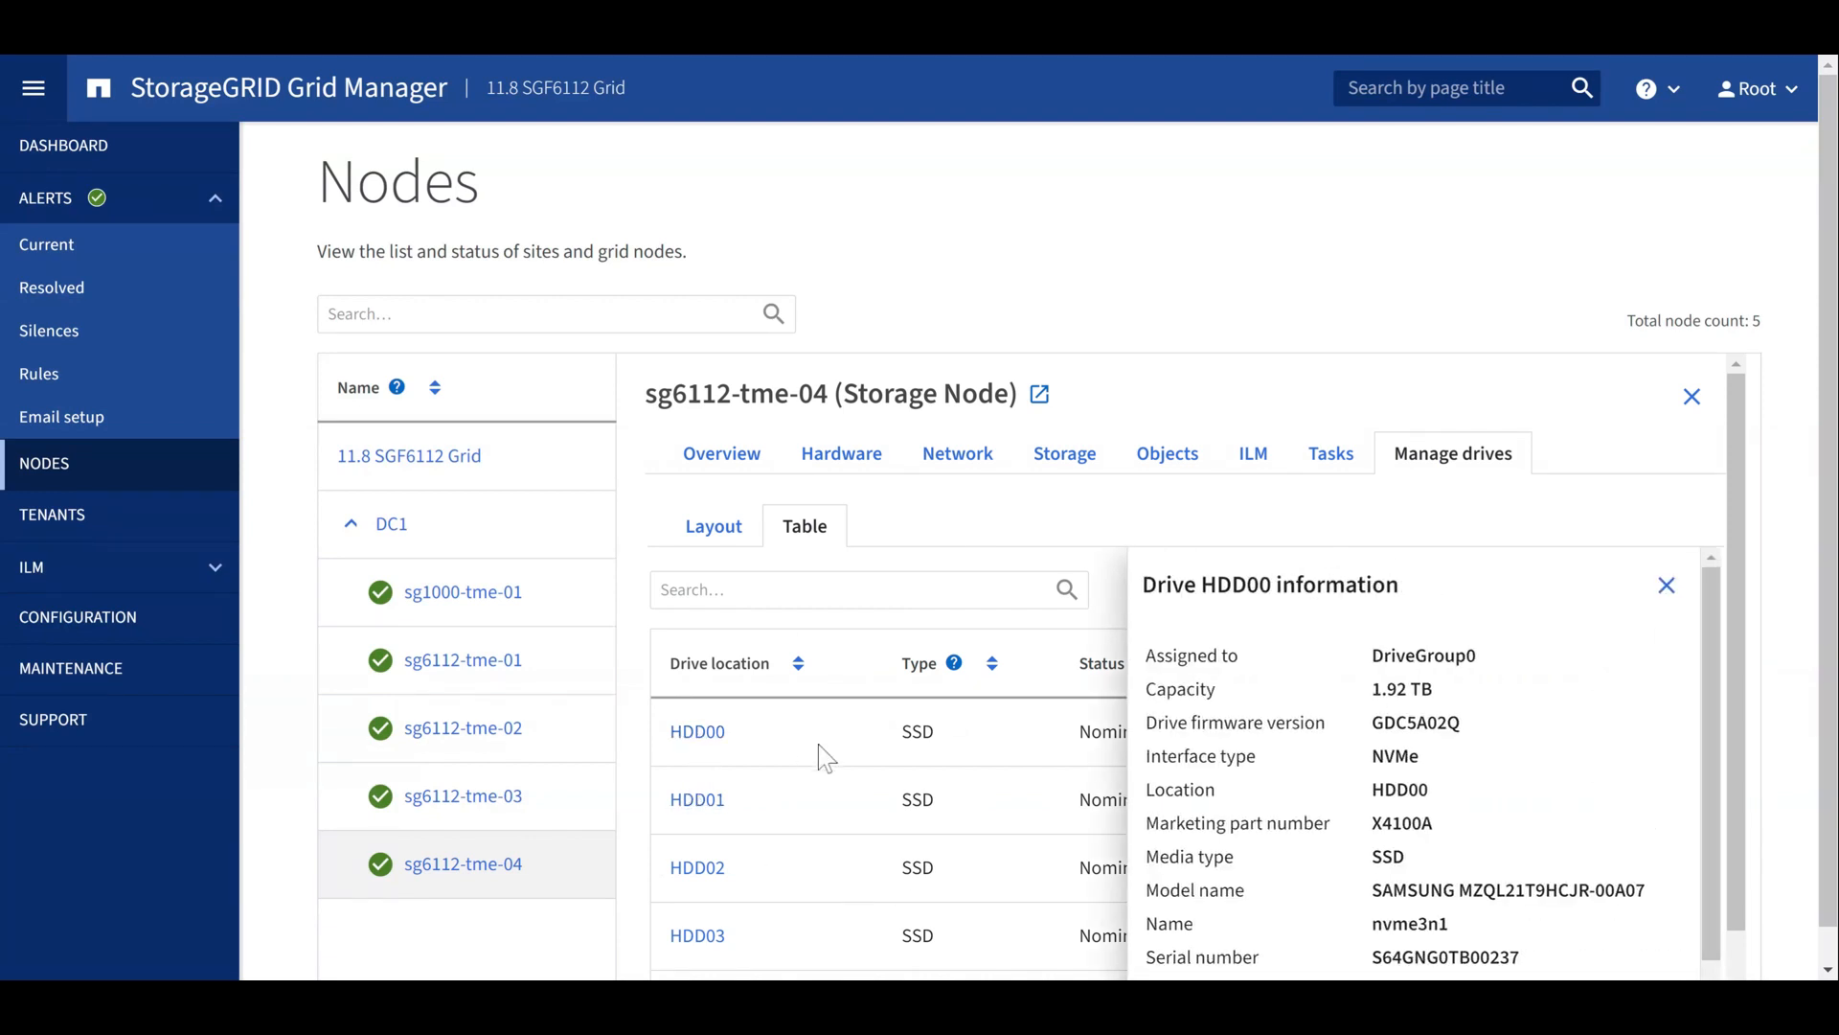
pyautogui.scroll(-3)
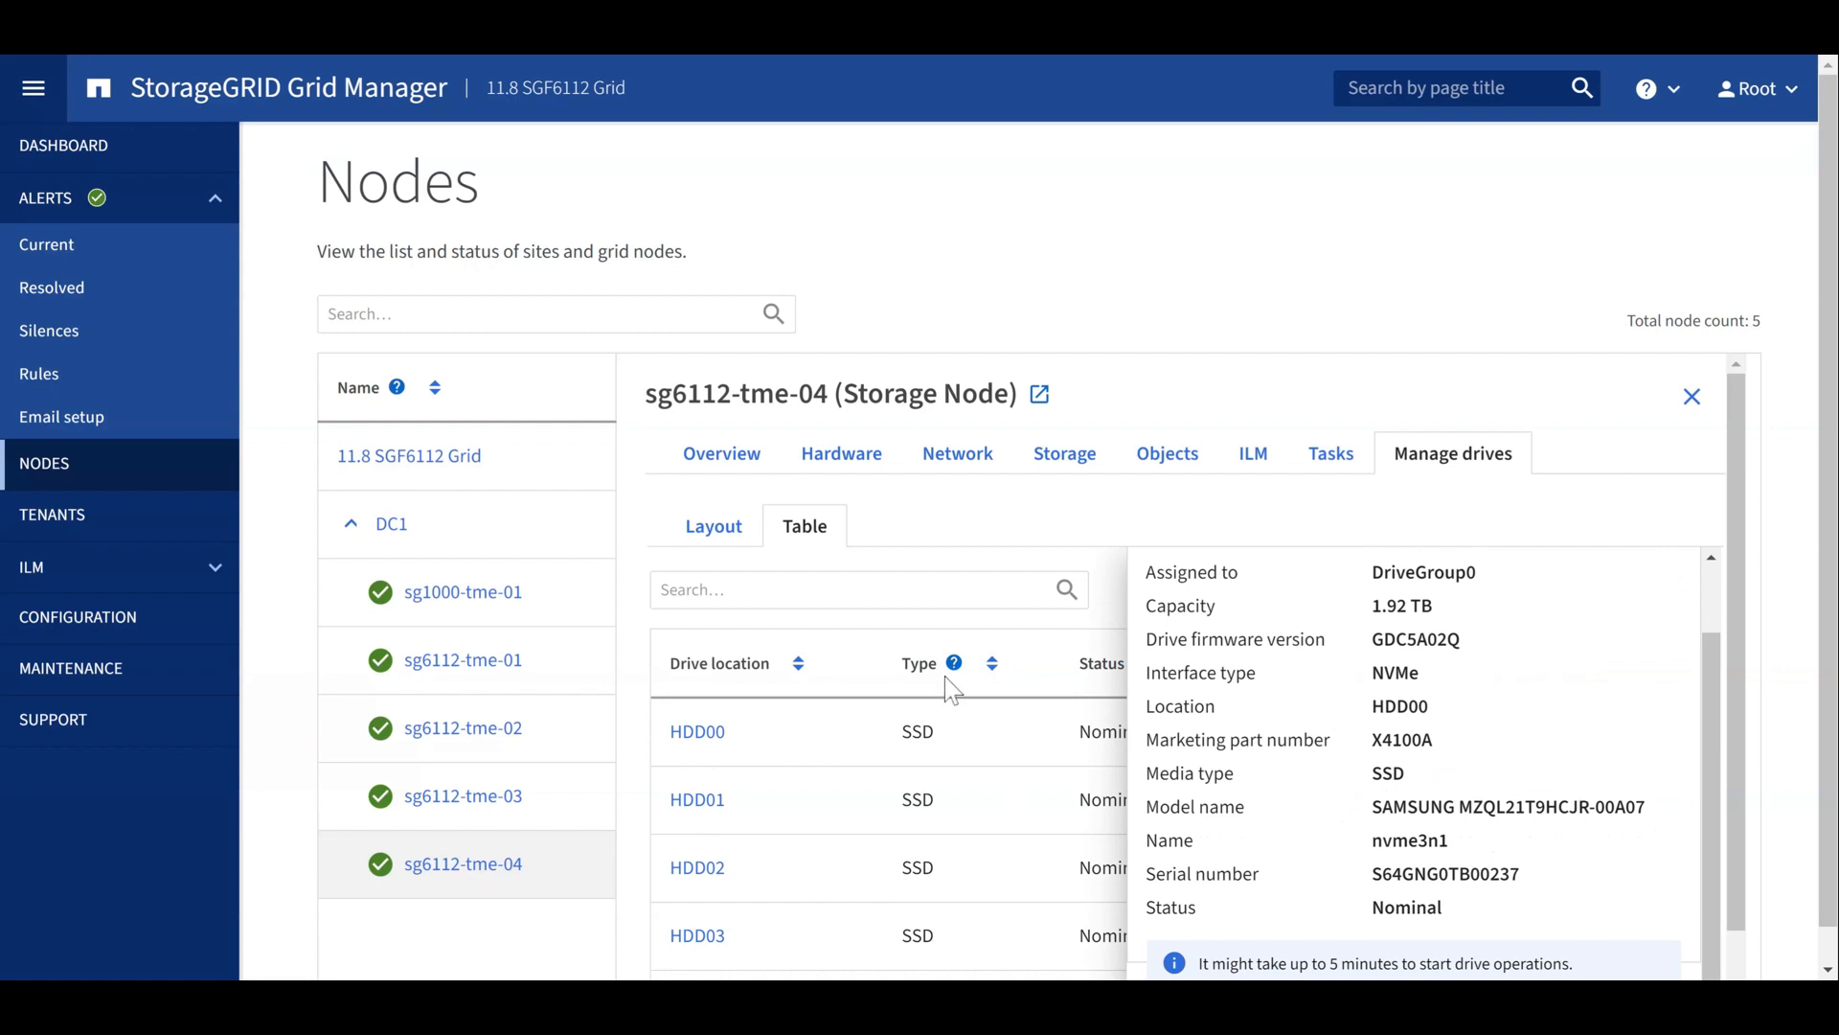
pyautogui.scroll(-3)
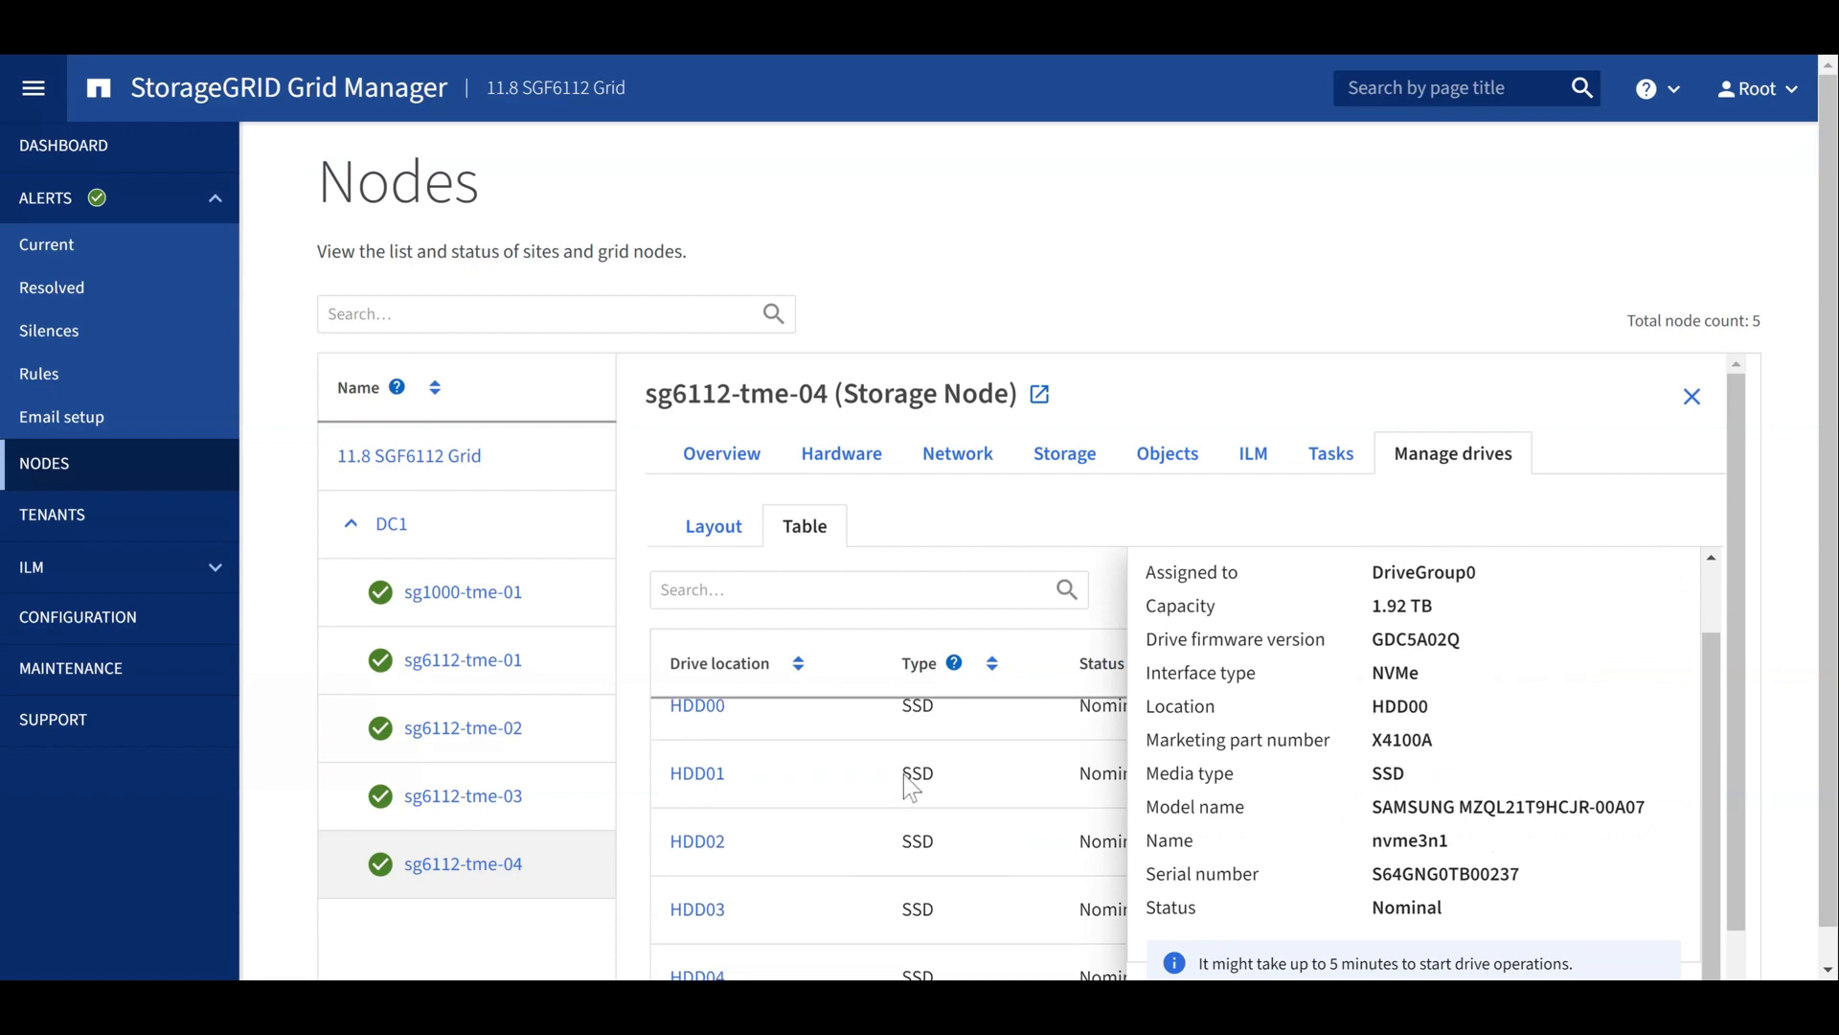
pyautogui.scroll(-3)
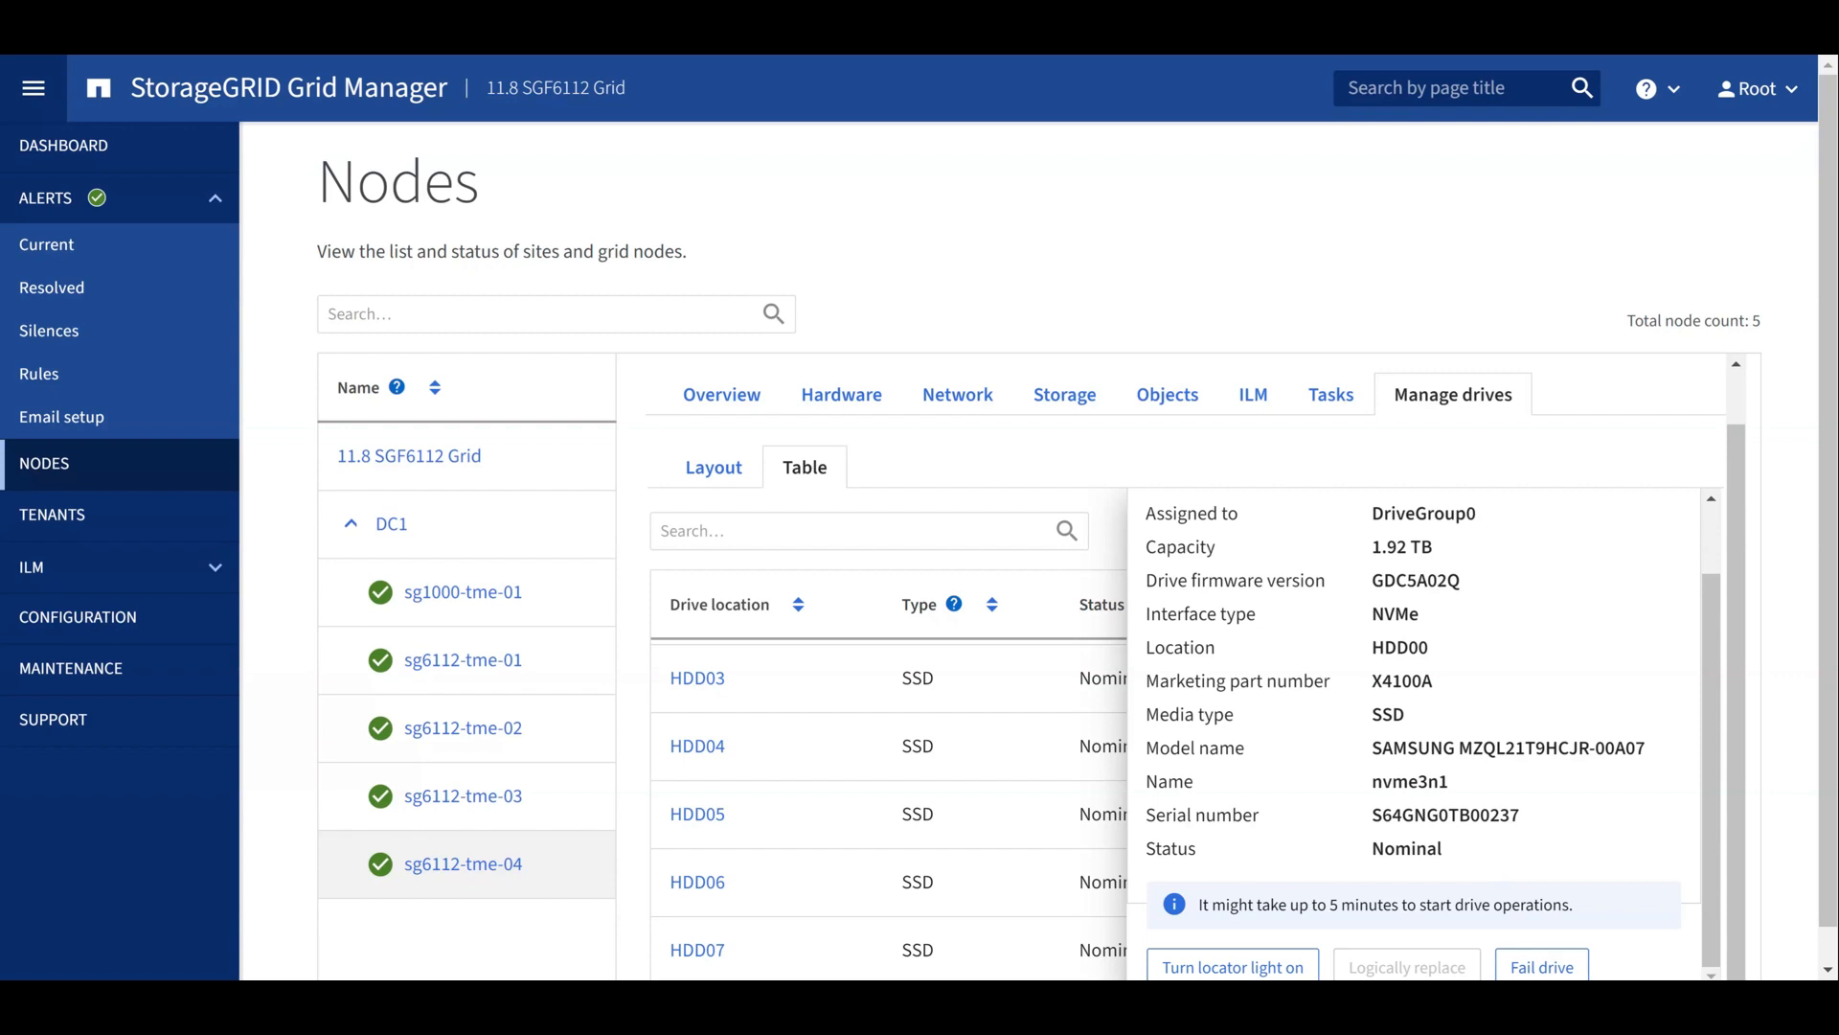
# Step: Fail drive HDD00, confirming with 'Fail' so it goes Offline
pyautogui.click(1542, 967)
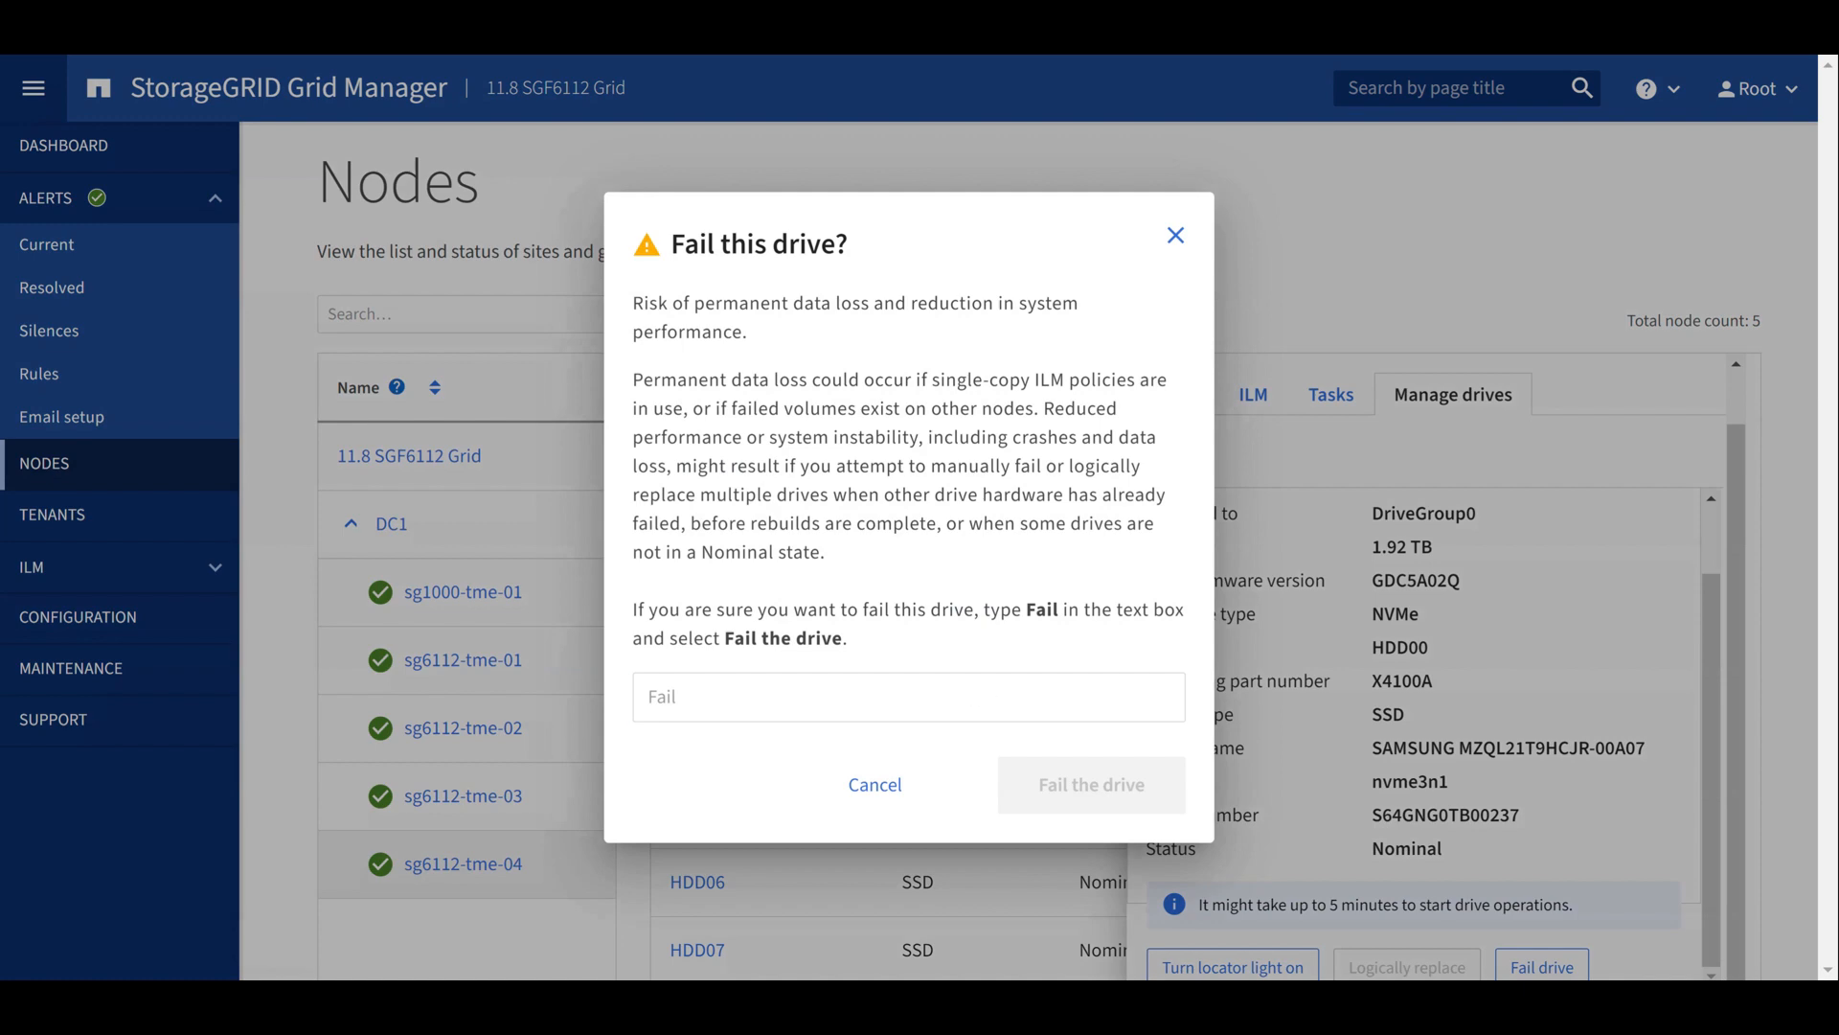
pyautogui.write('Fail')
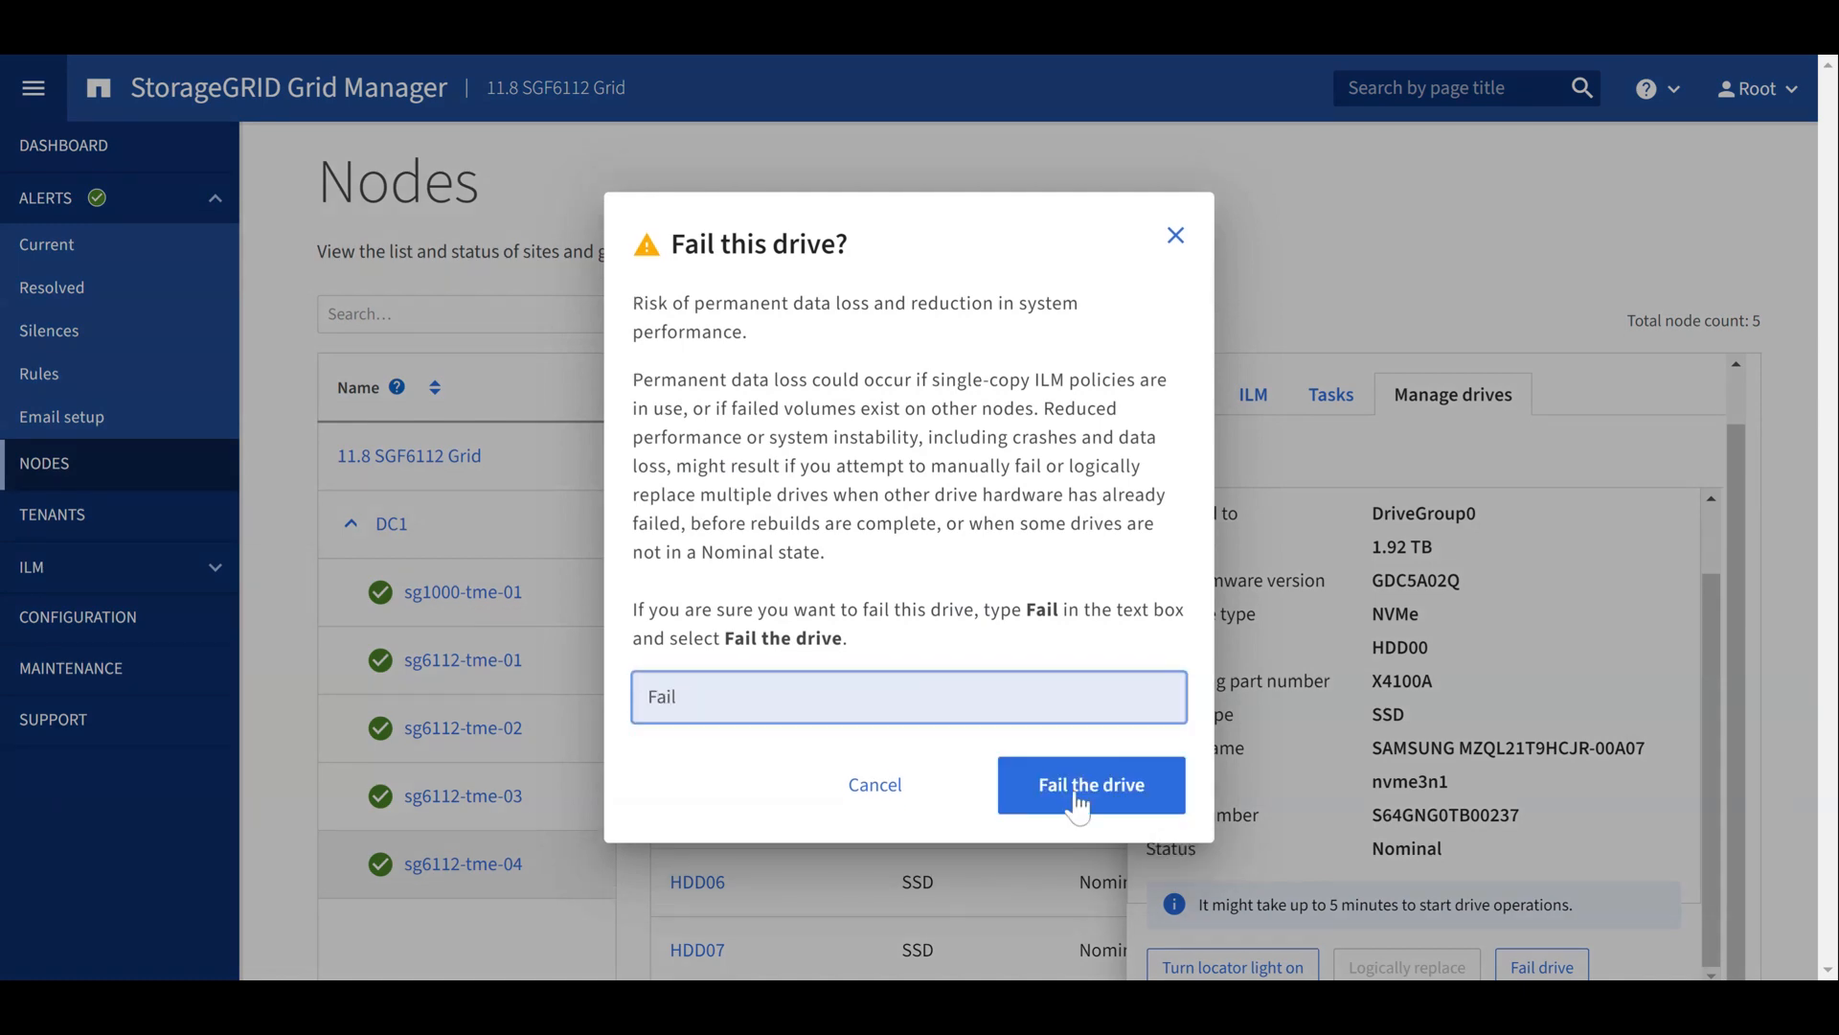
pyautogui.click(1090, 784)
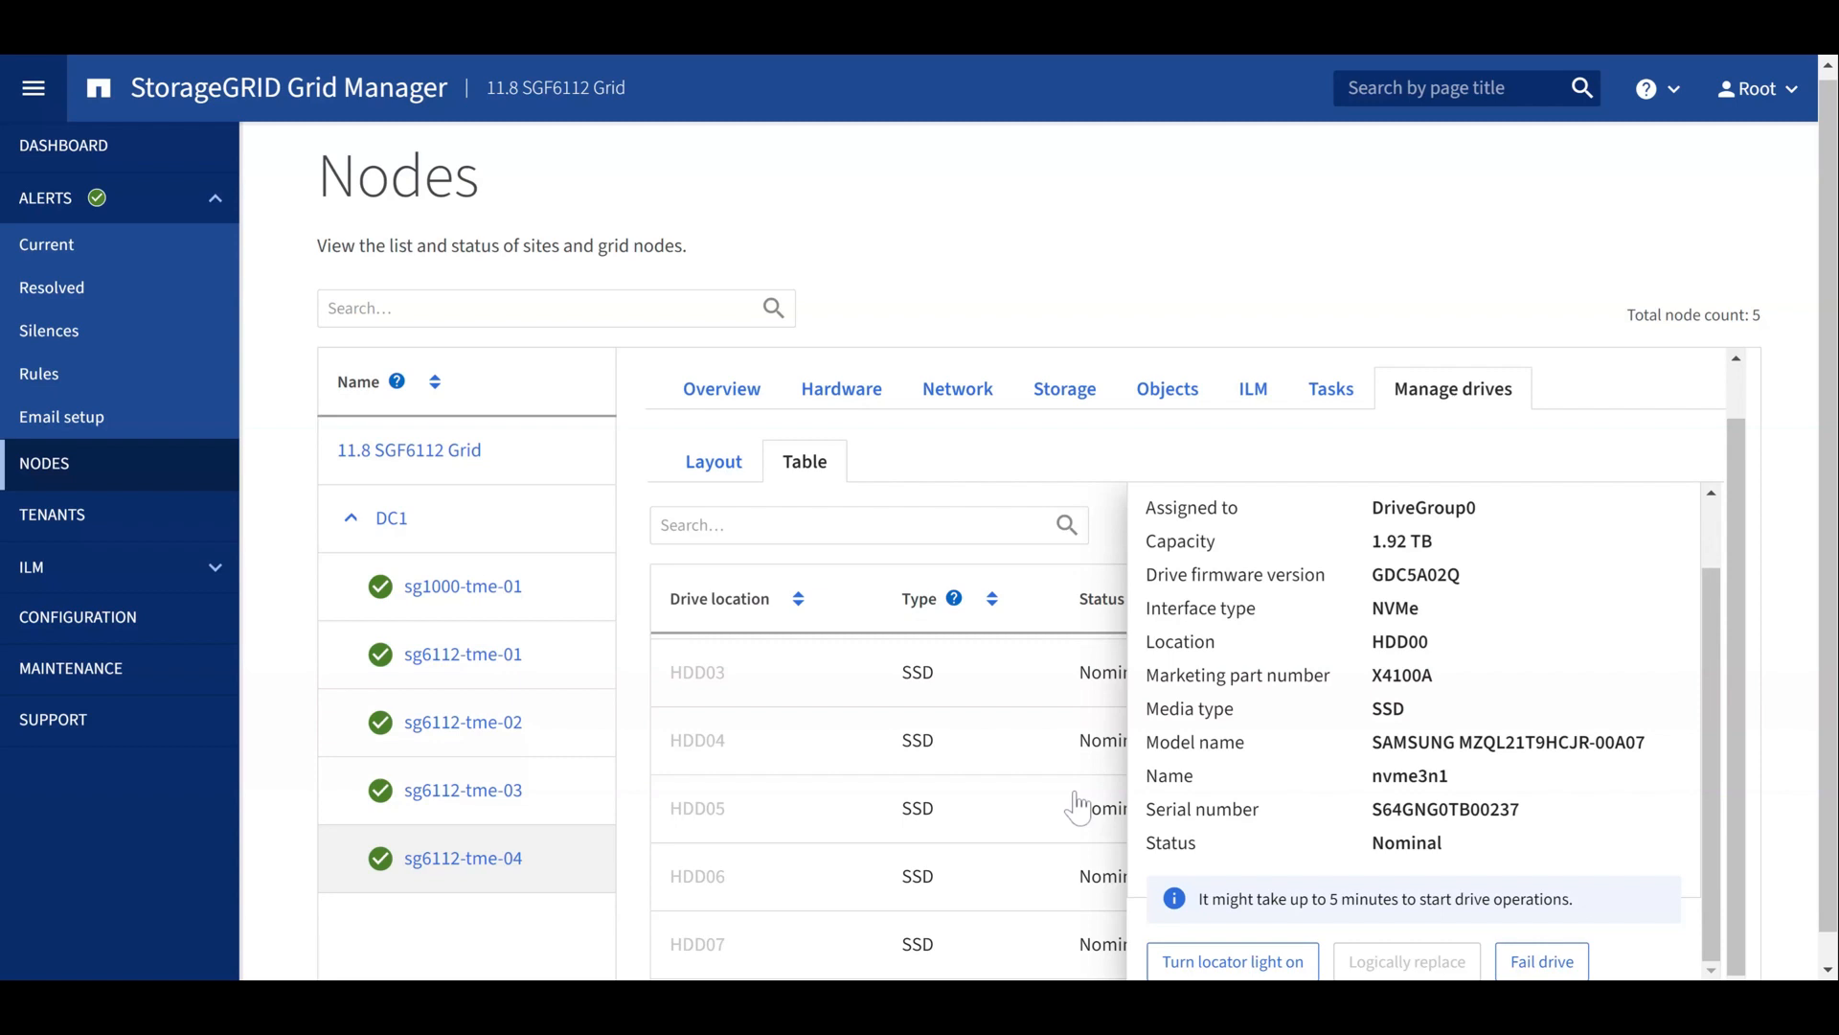
pyautogui.click(1541, 961)
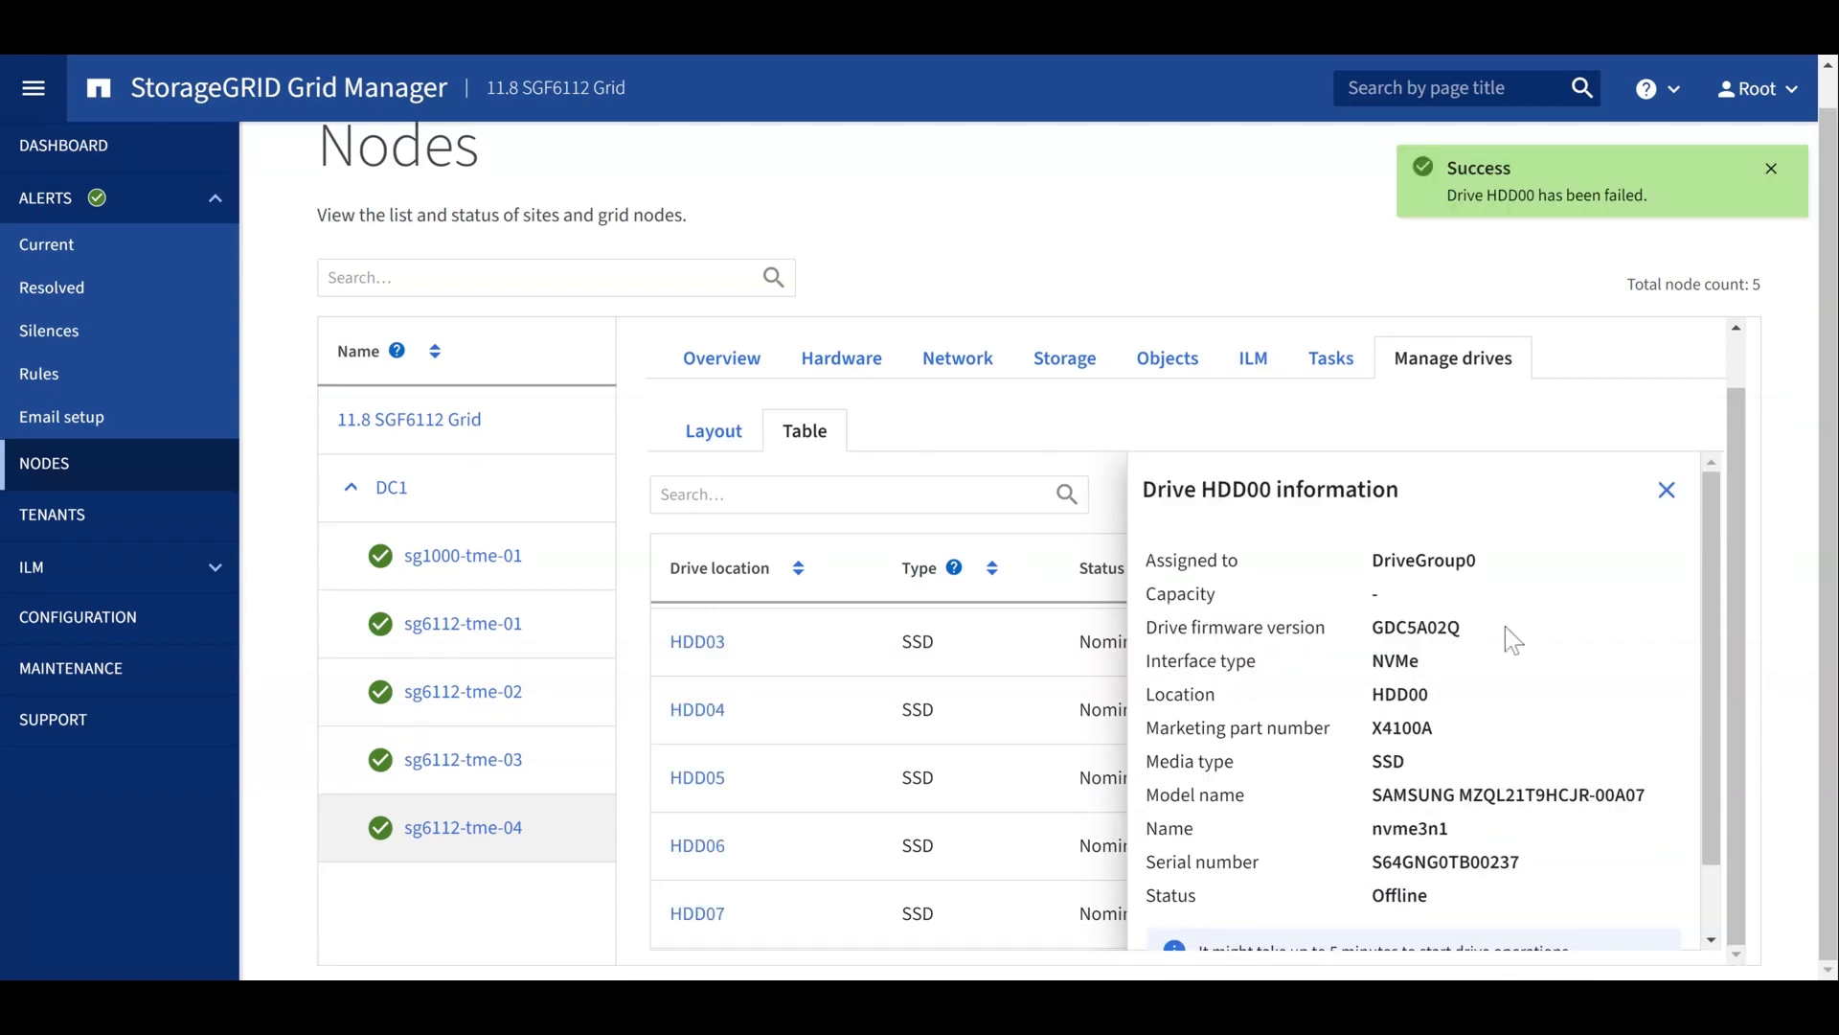
# Step: Close HDD00's information panel and scroll the drives table up to the Offline HDD00
pyautogui.click(1666, 490)
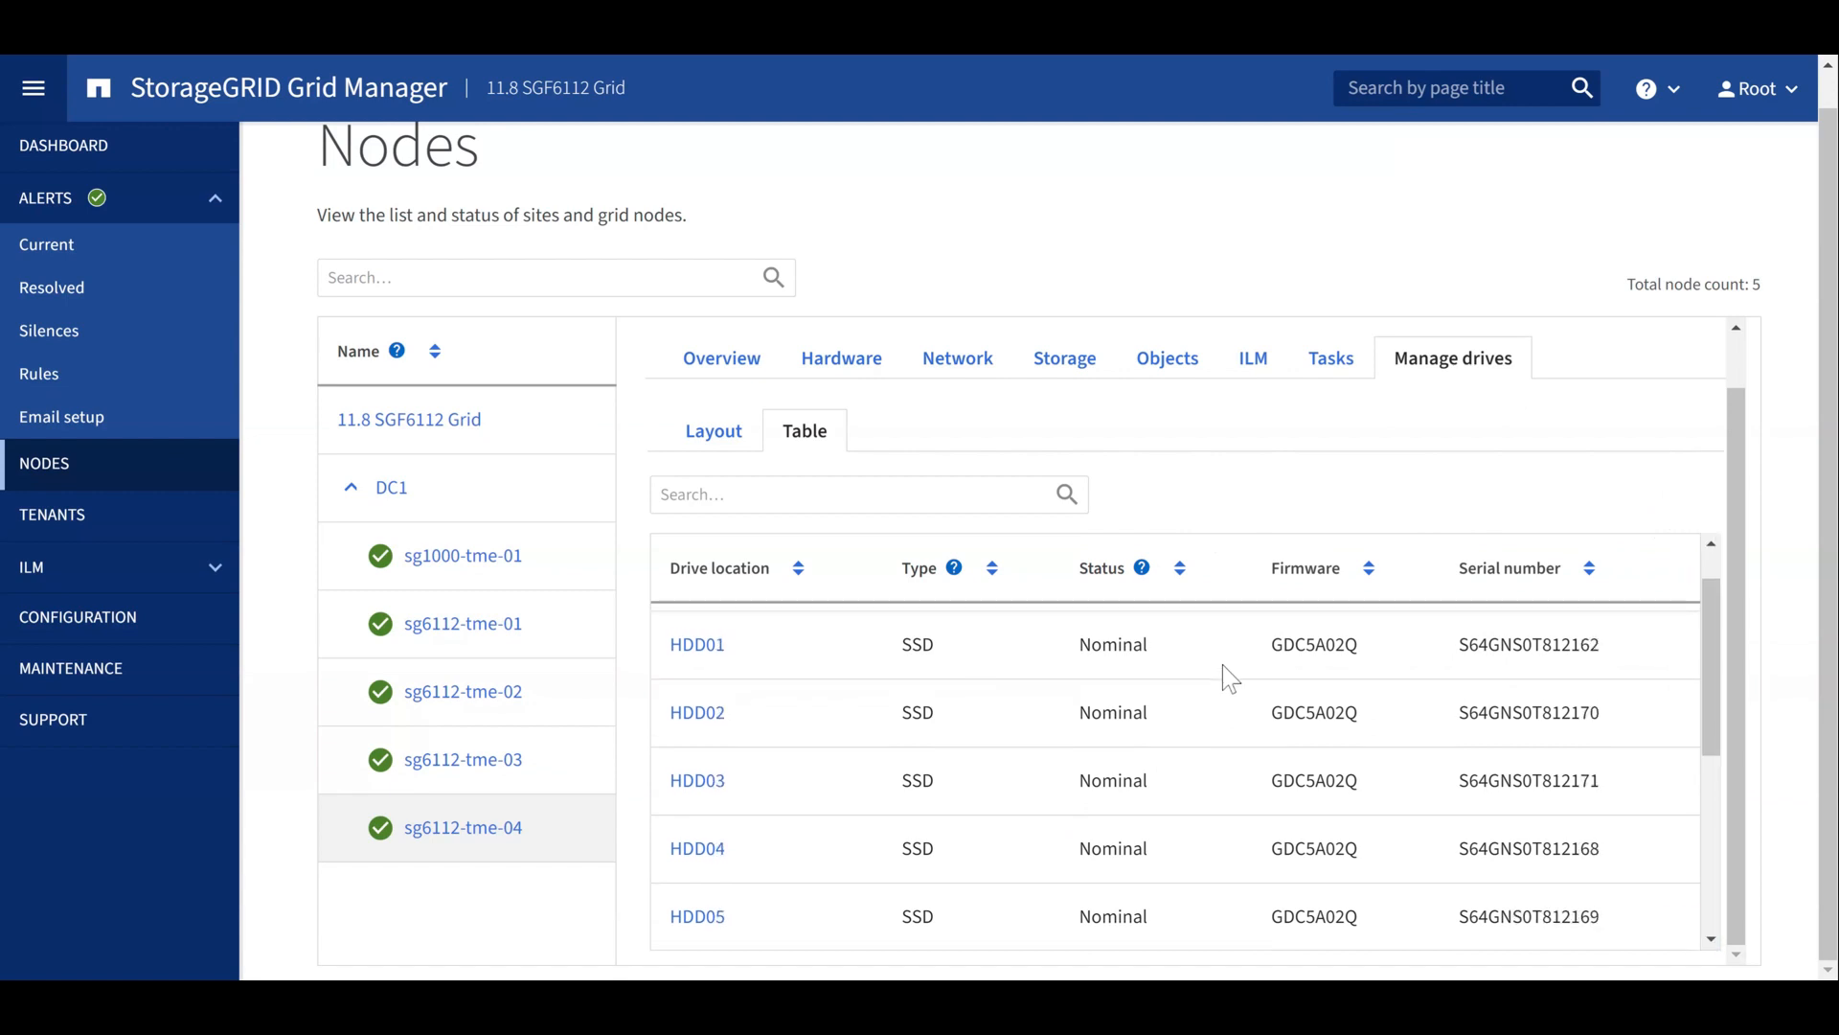
pyautogui.scroll(3)
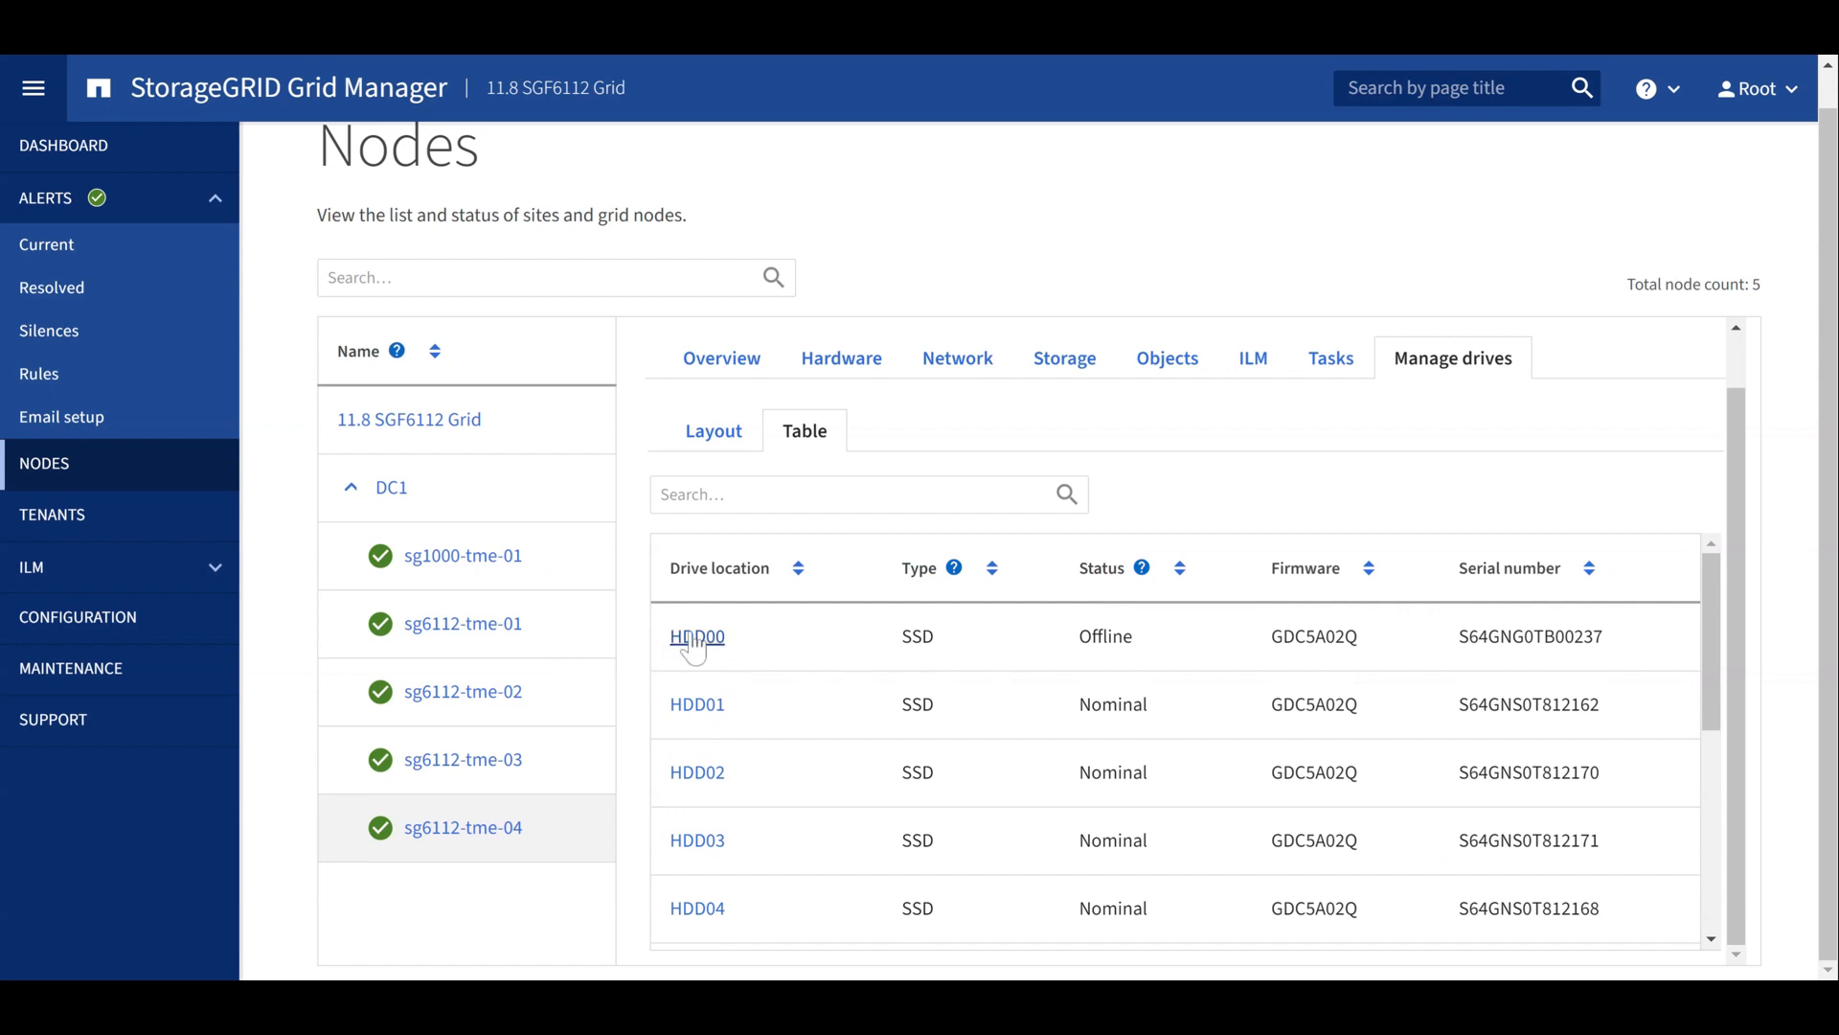
# Step: Logically replace offline drive HDD00 so it shows Rebuilding at 0%
pyautogui.click(696, 636)
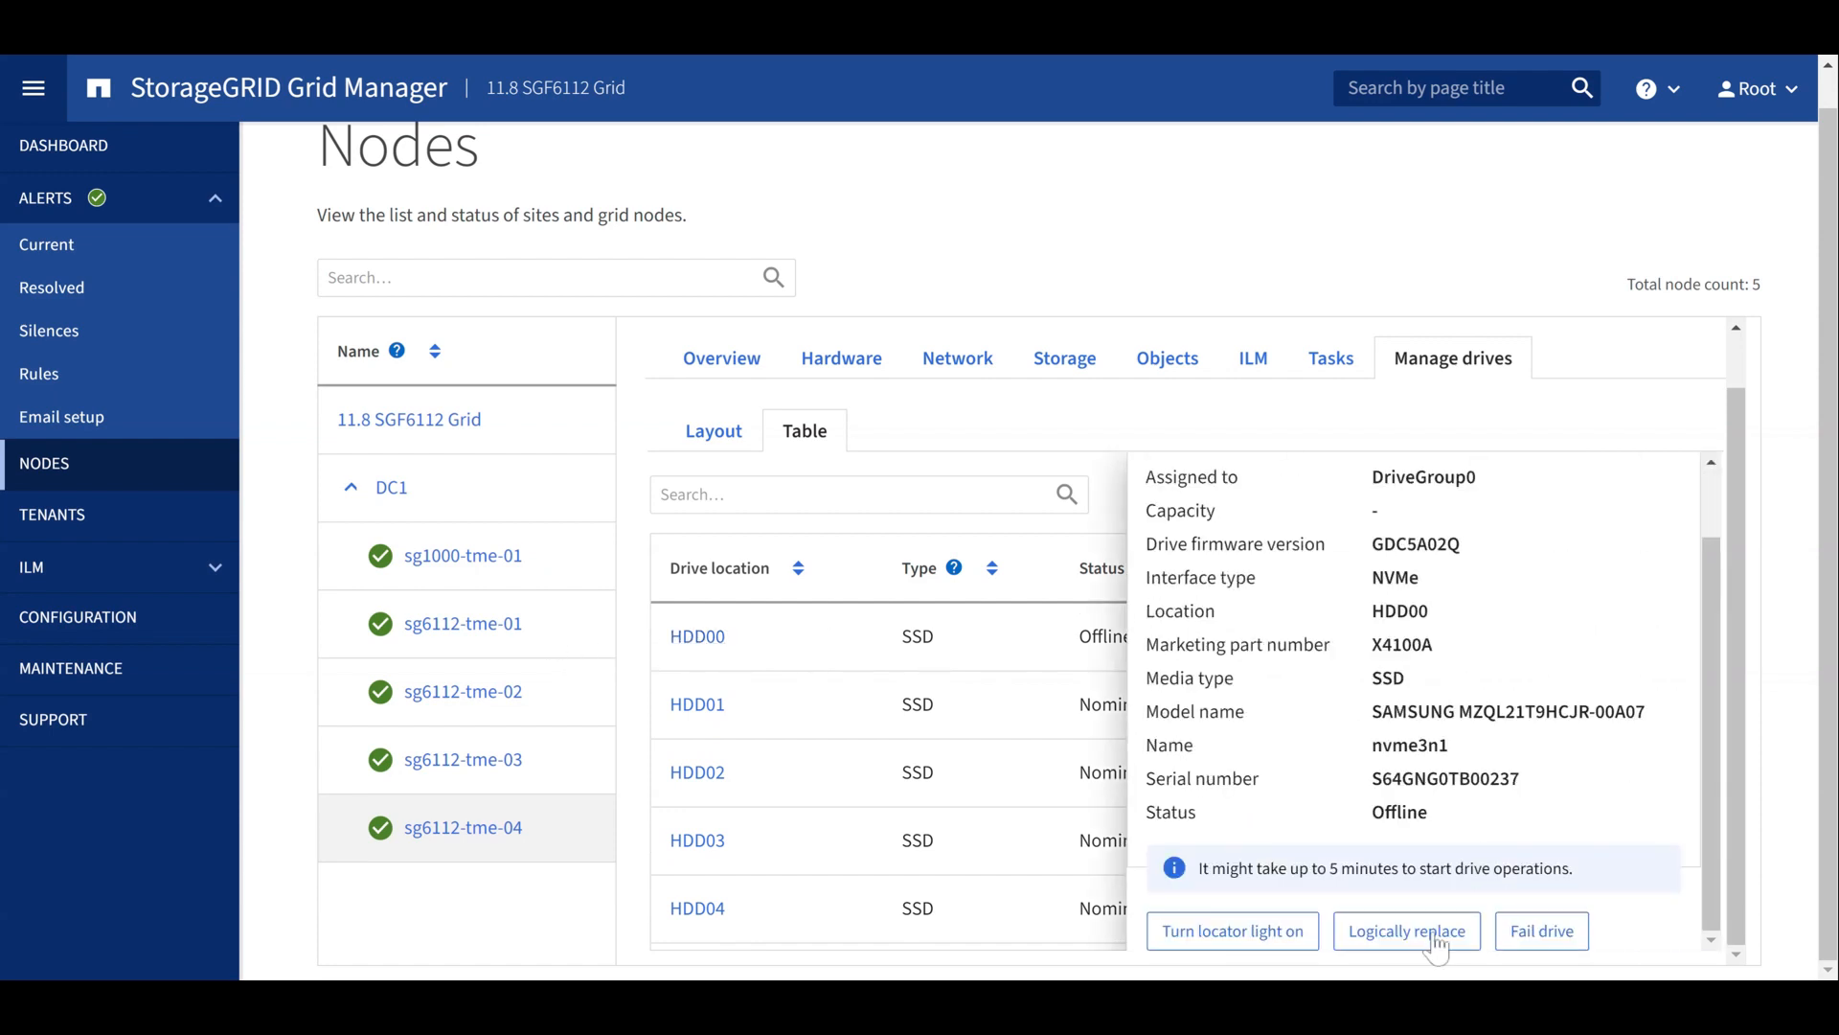
pyautogui.click(1405, 930)
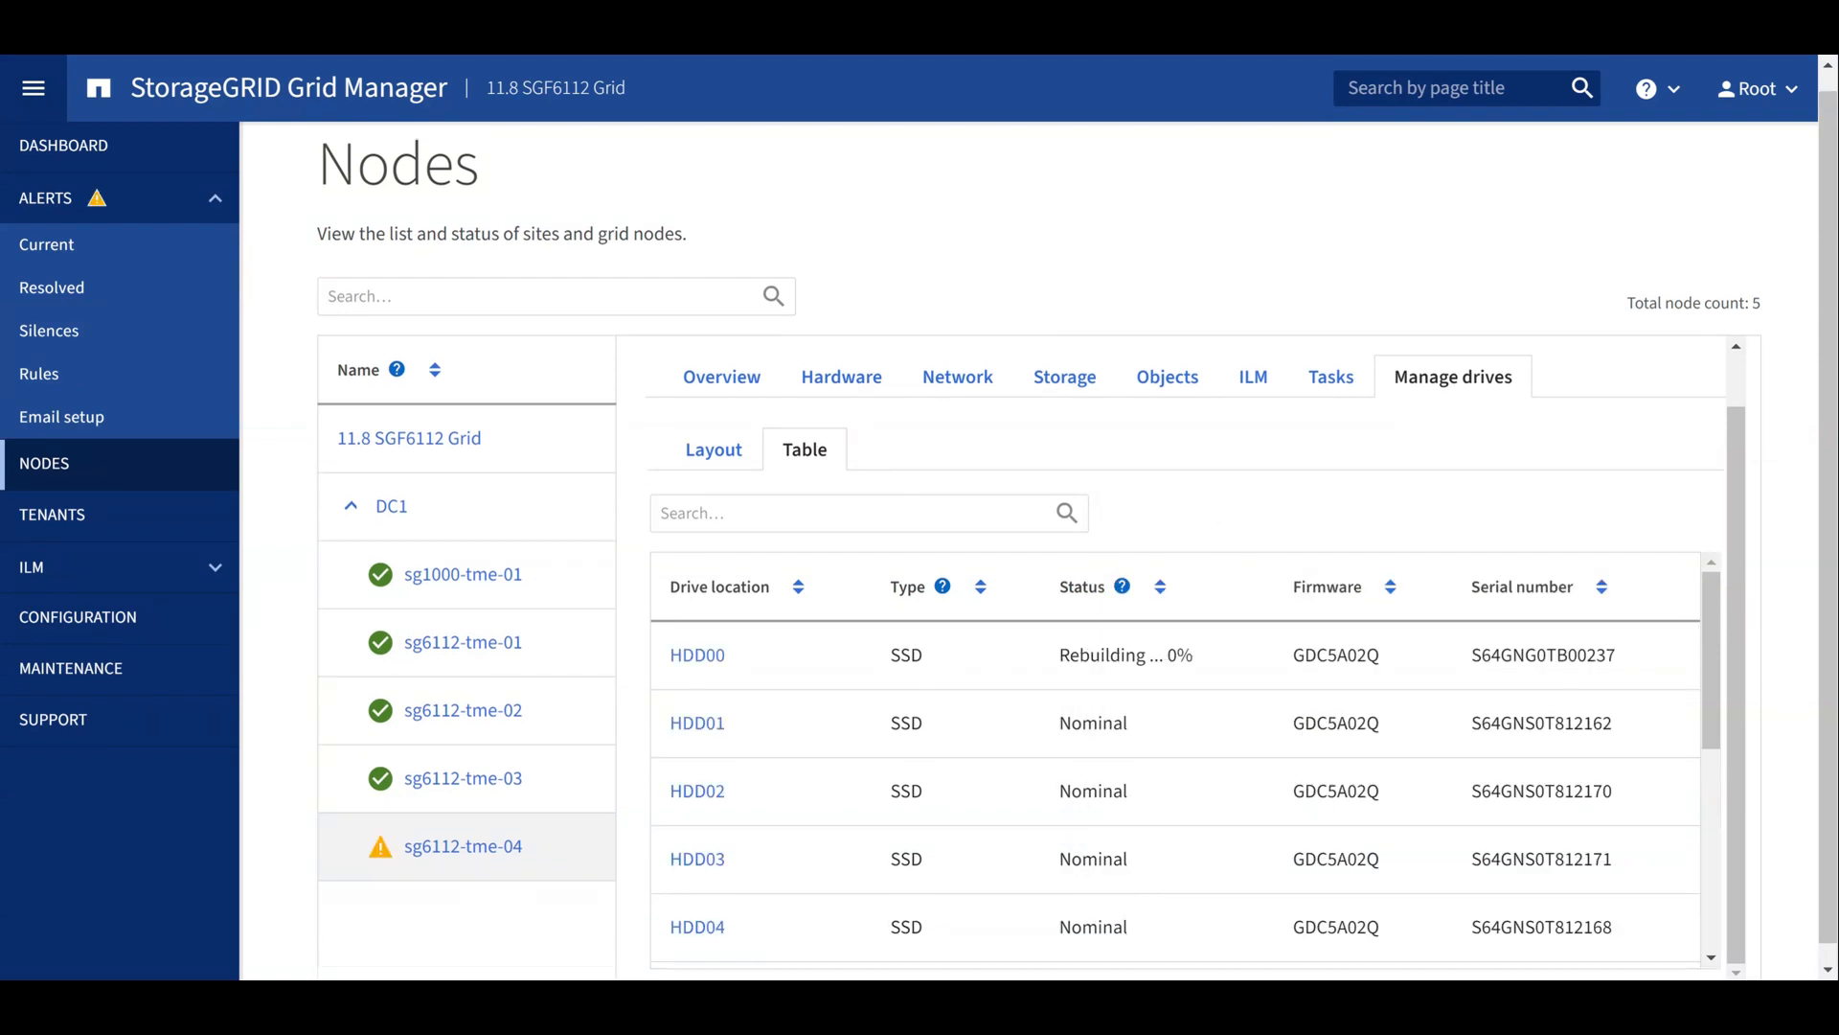
pyautogui.moveTo(1219, 479)
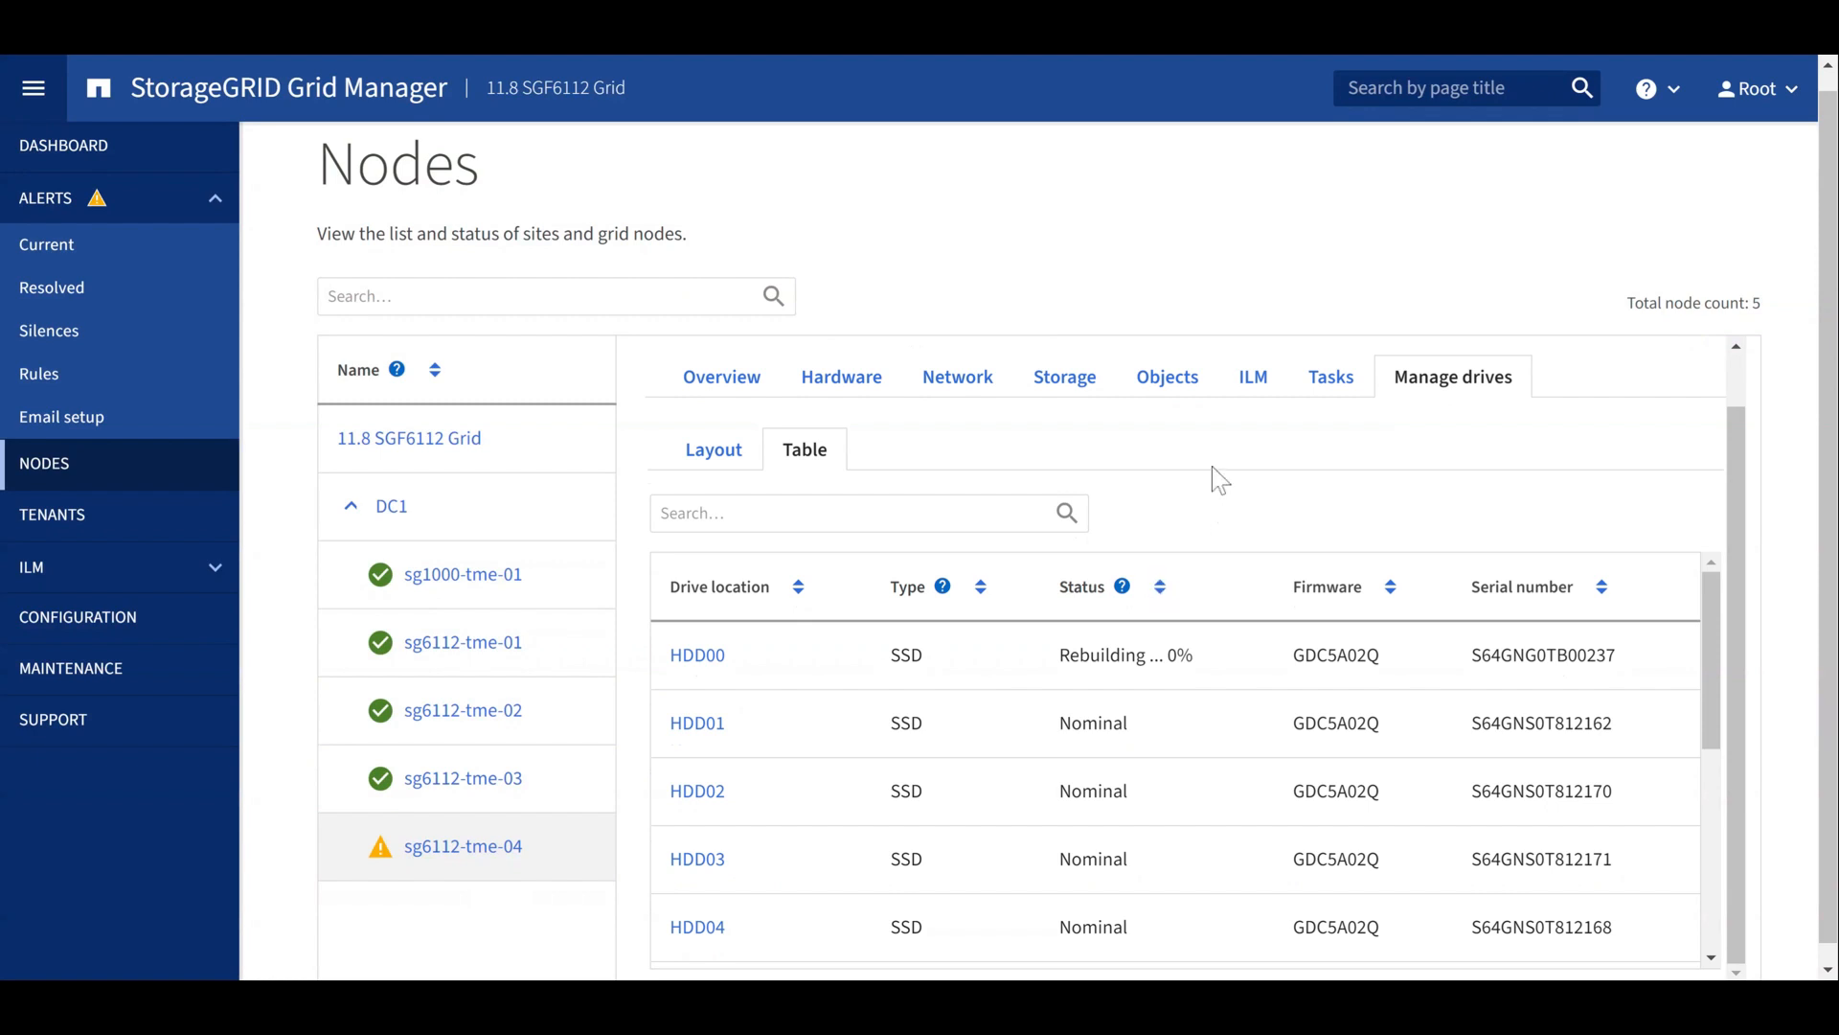